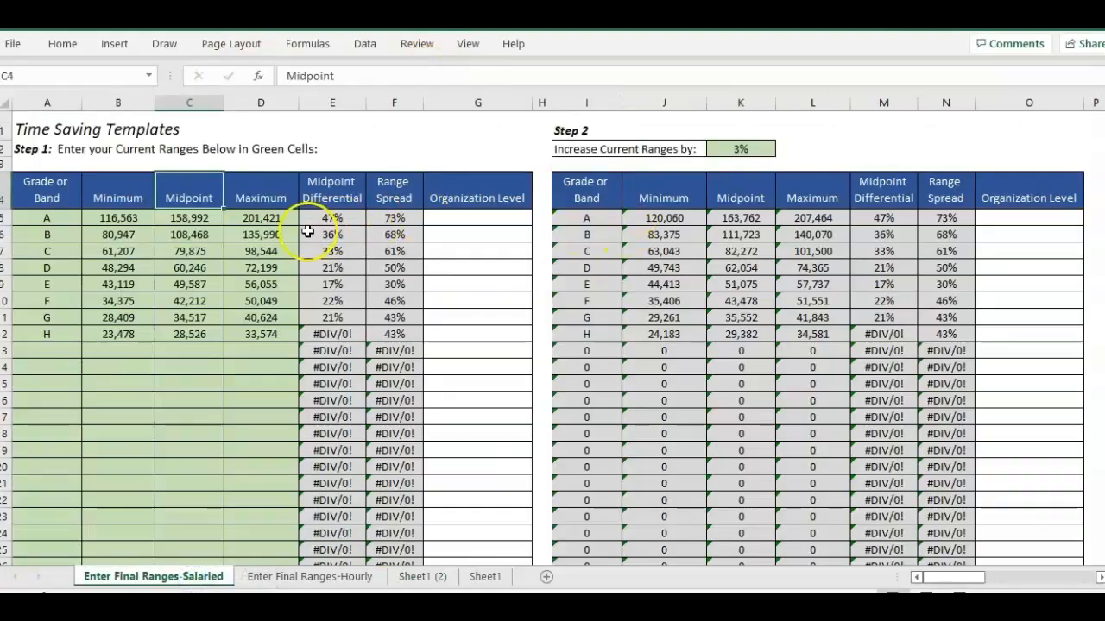
mouse_move(317, 164)
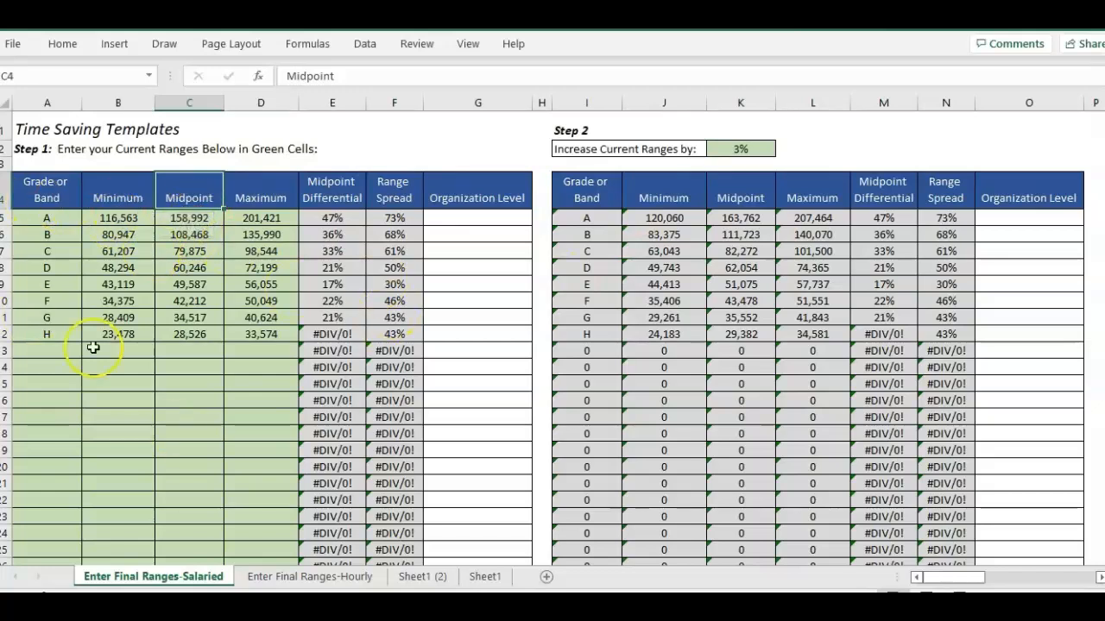
Keep the rounding amount at the hundreds and scroll back to the left
click(477, 149)
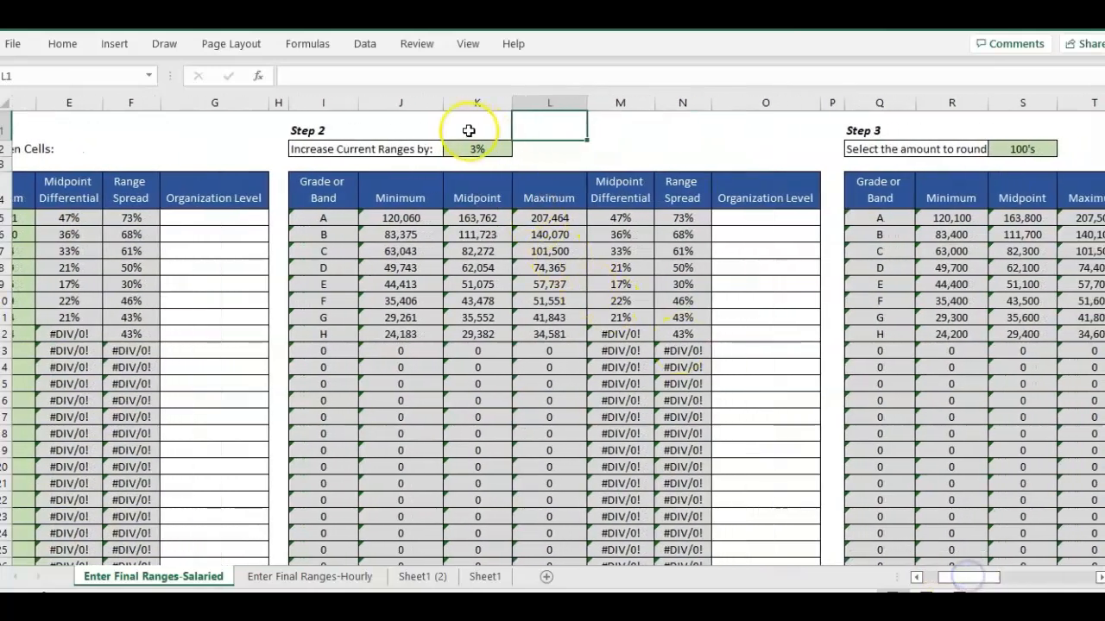
click(1050, 149)
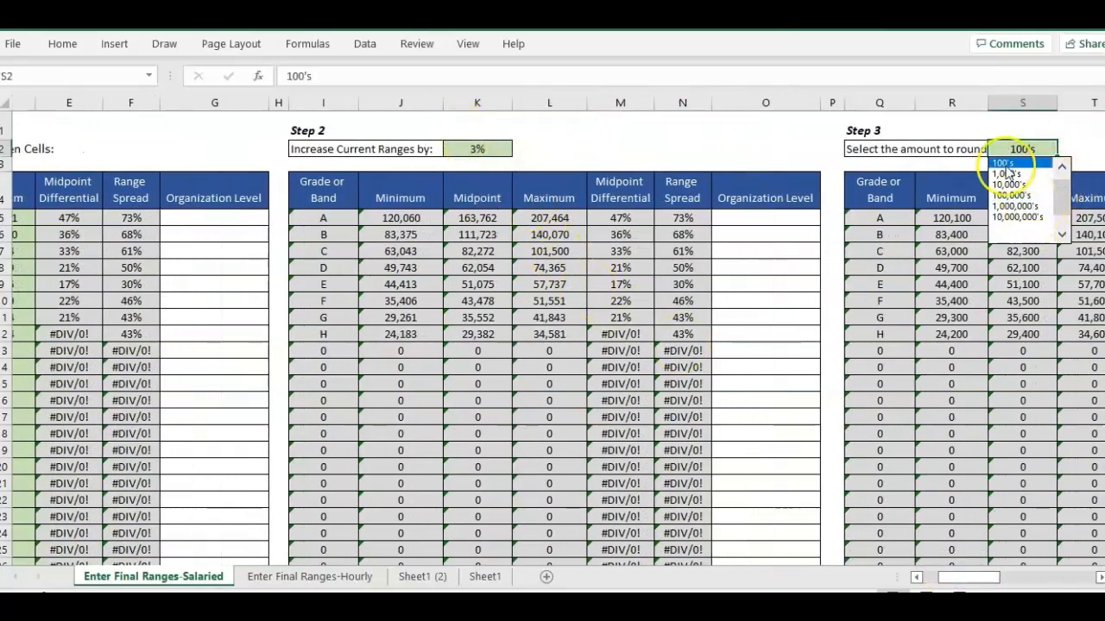
click(1002, 163)
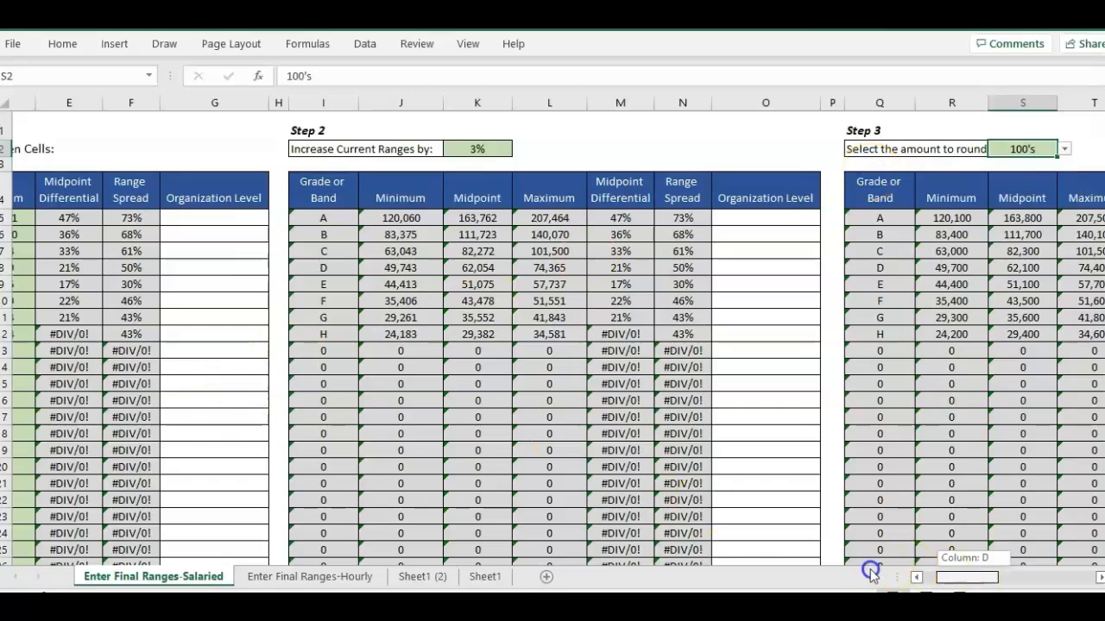
scroll(left, 3)
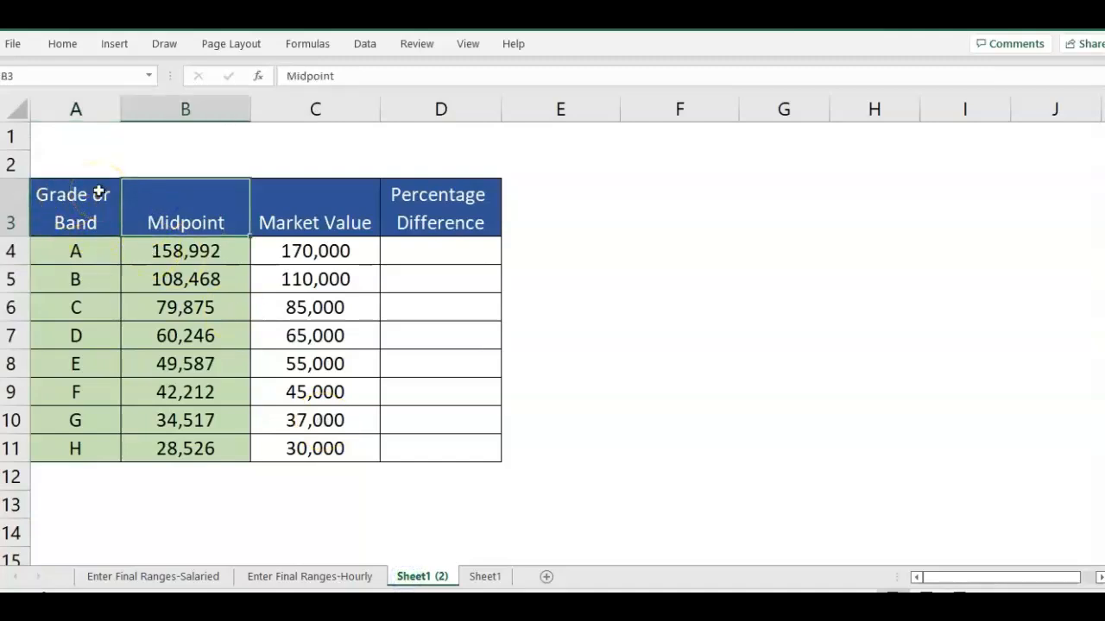
mouse_move(118, 157)
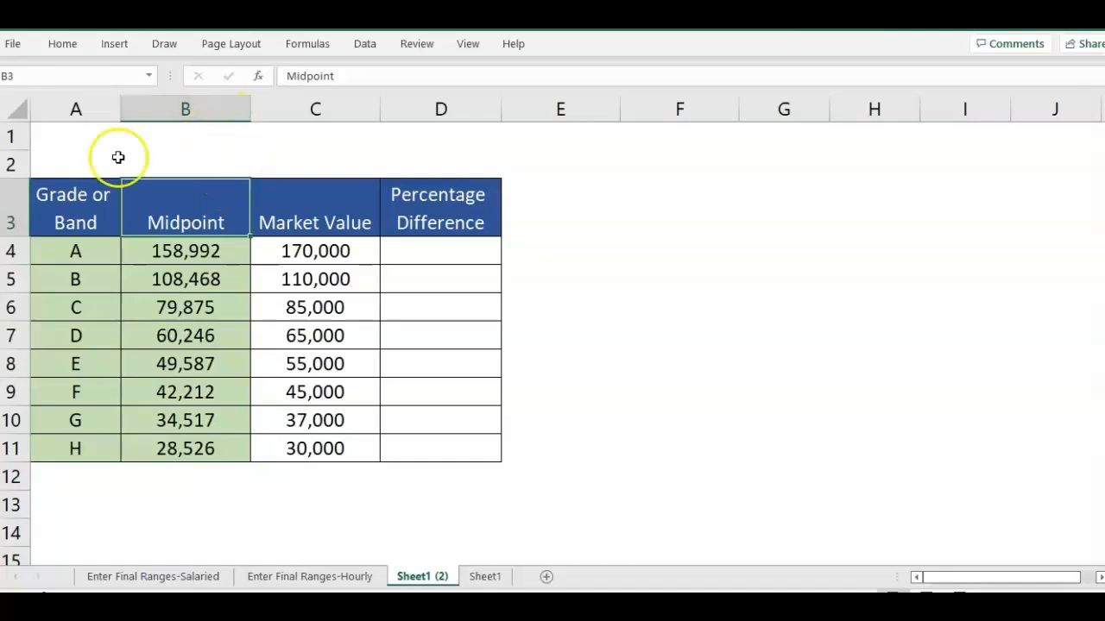
Review the Grade or Band, Midpoint, Market Value and empty Percentage Difference columns
click(75, 207)
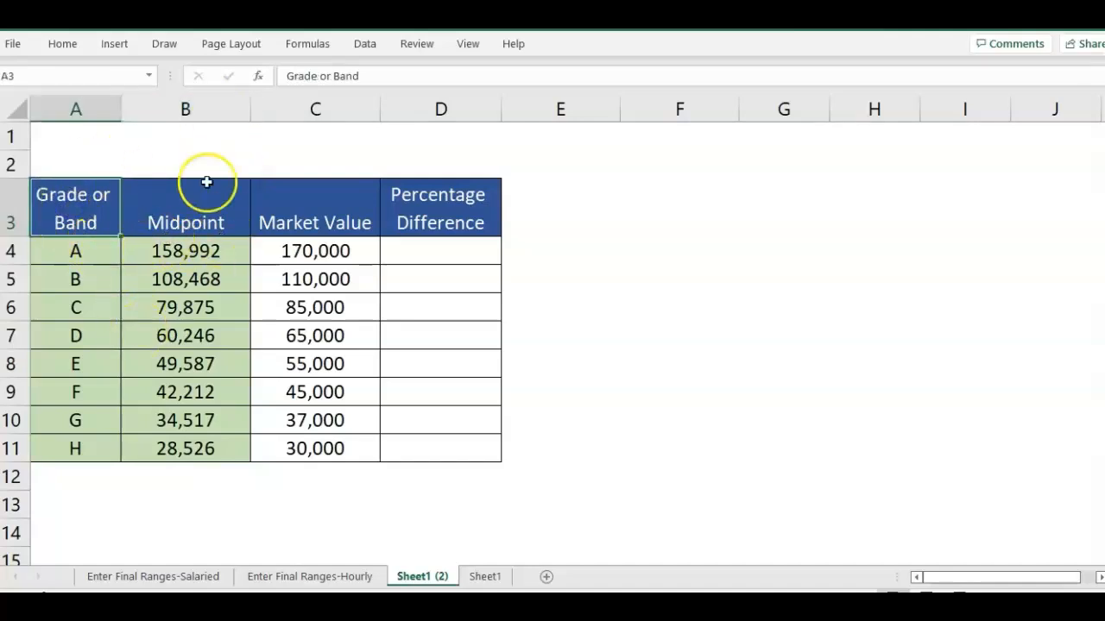
click(184, 108)
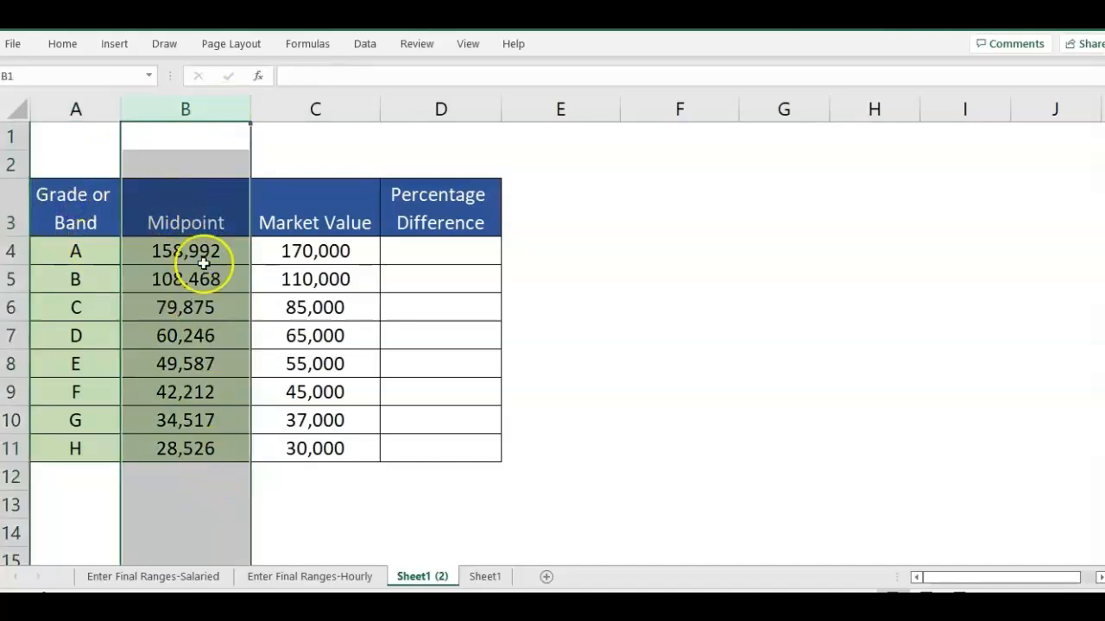
click(315, 109)
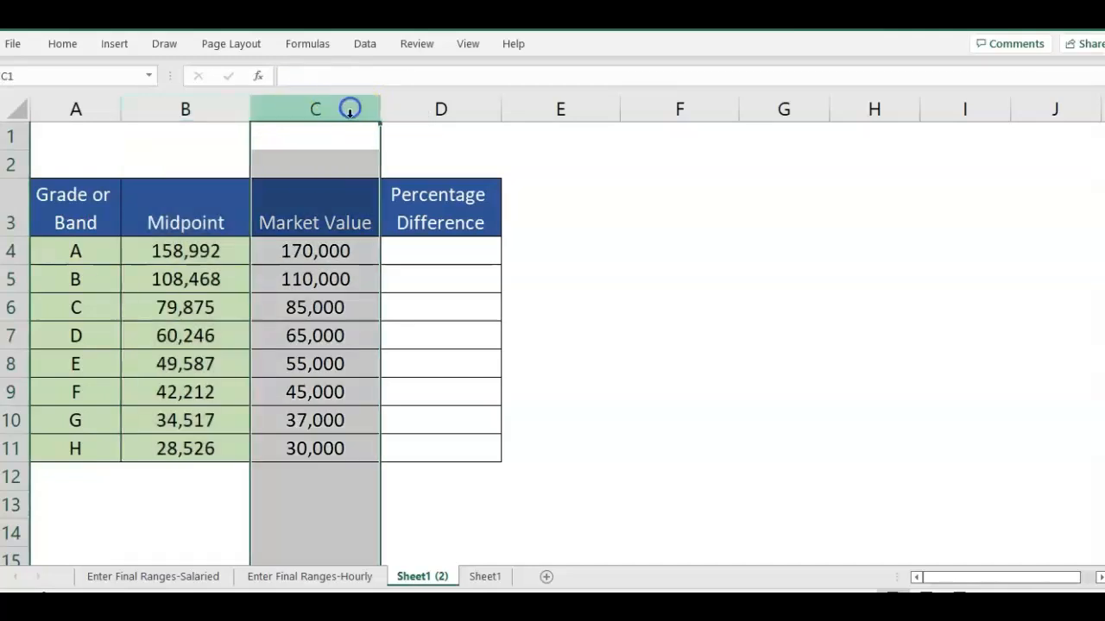
mouse_move(406, 209)
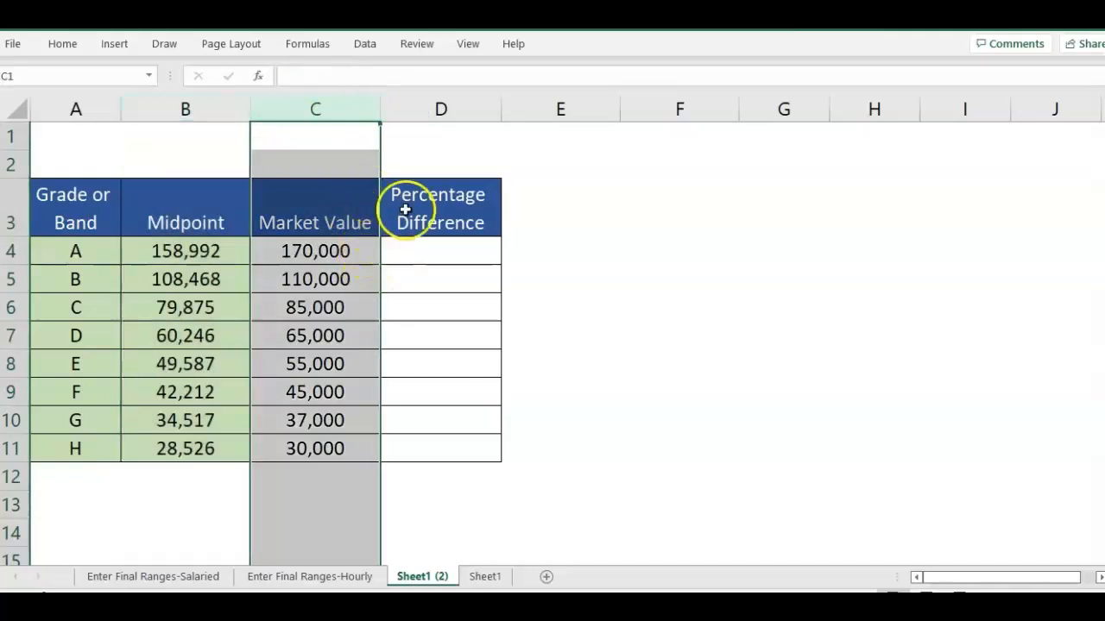
click(440, 207)
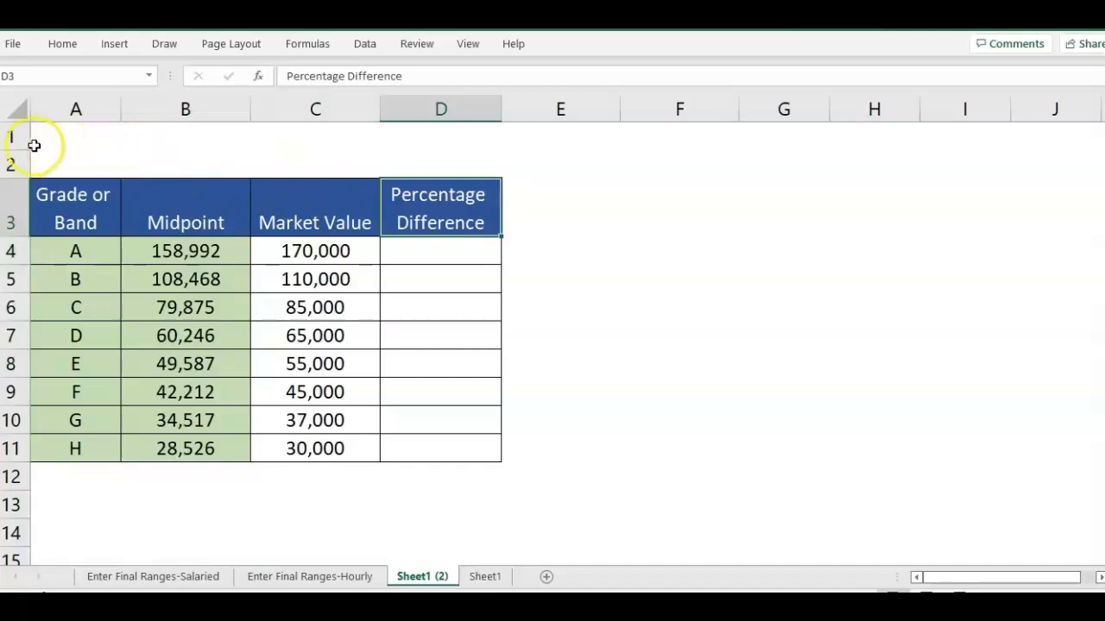
click(75, 135)
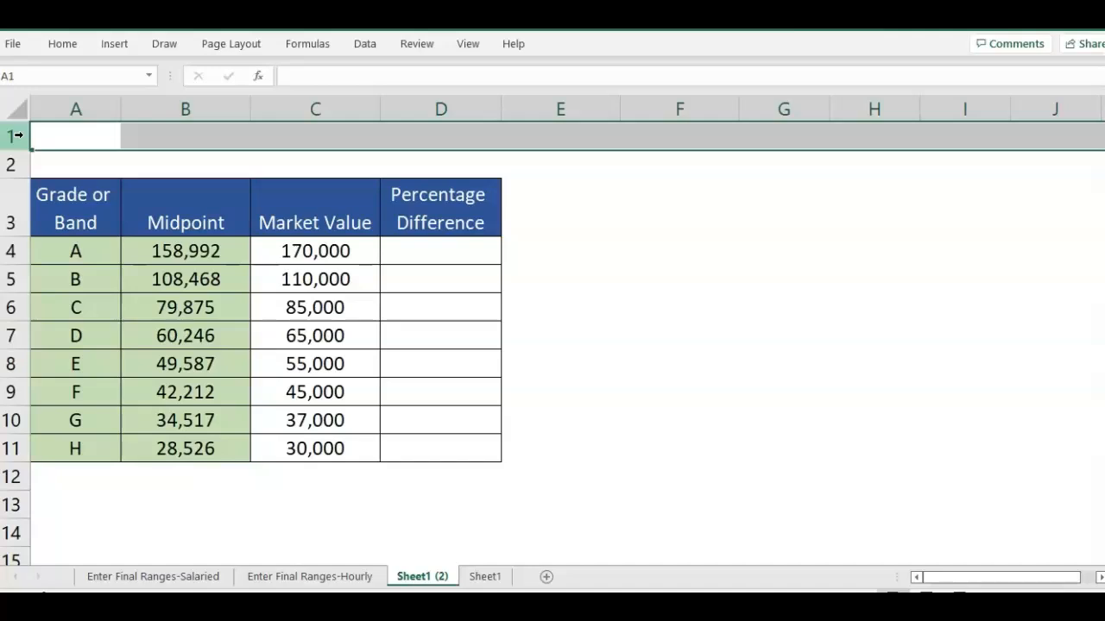
click(440, 250)
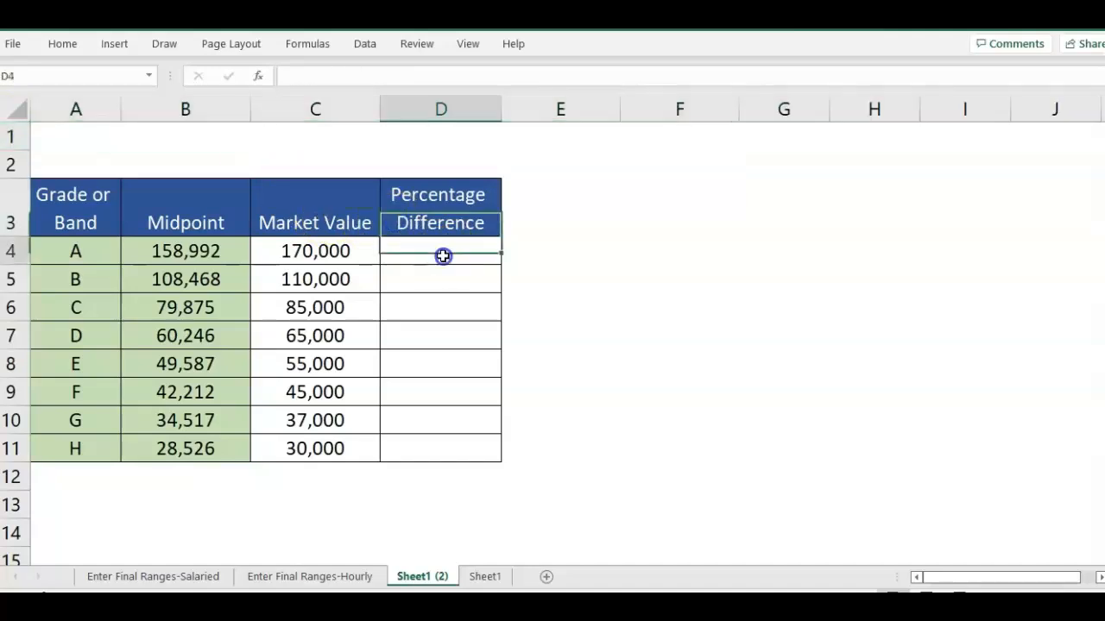
Type 'old value' in B2 and 'new value' in C2 above the table
click(185, 164)
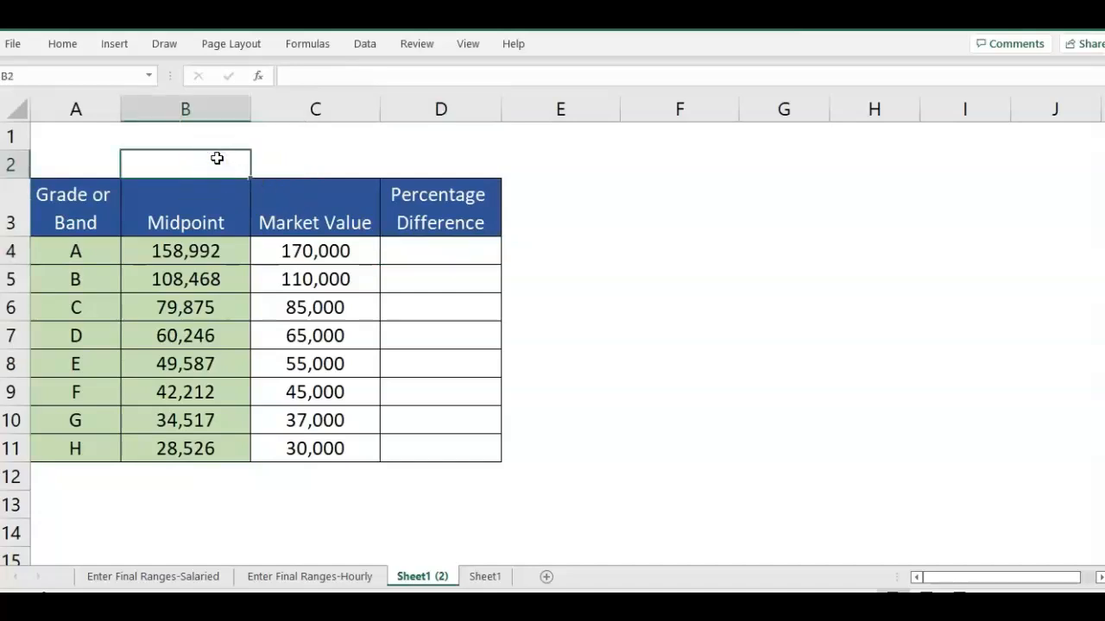
mouse_move(235, 169)
text(old value)
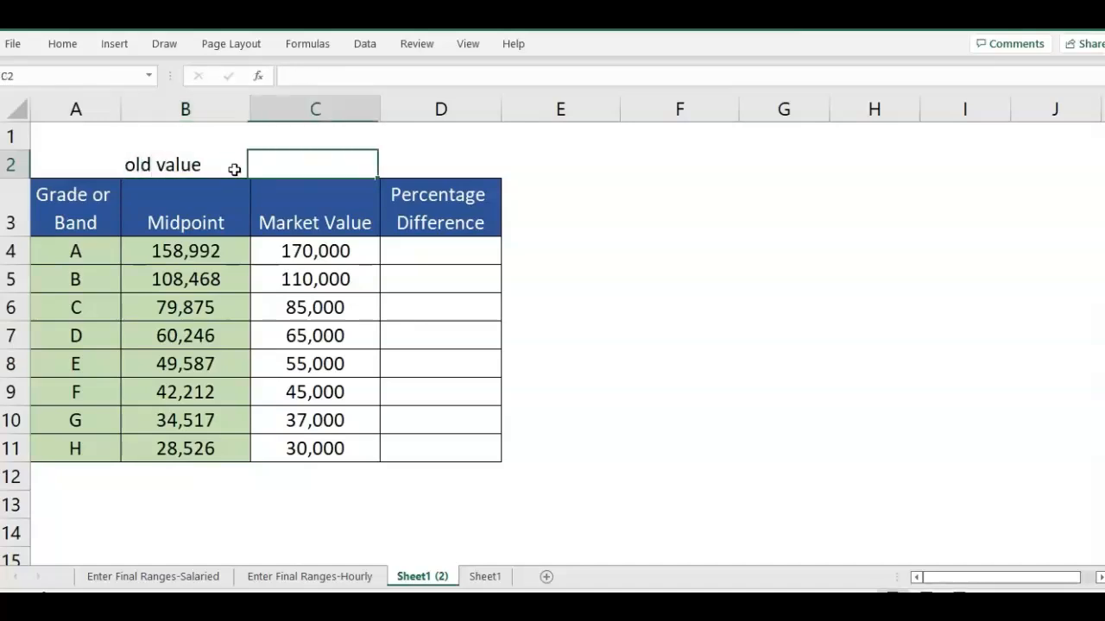
text(new value)
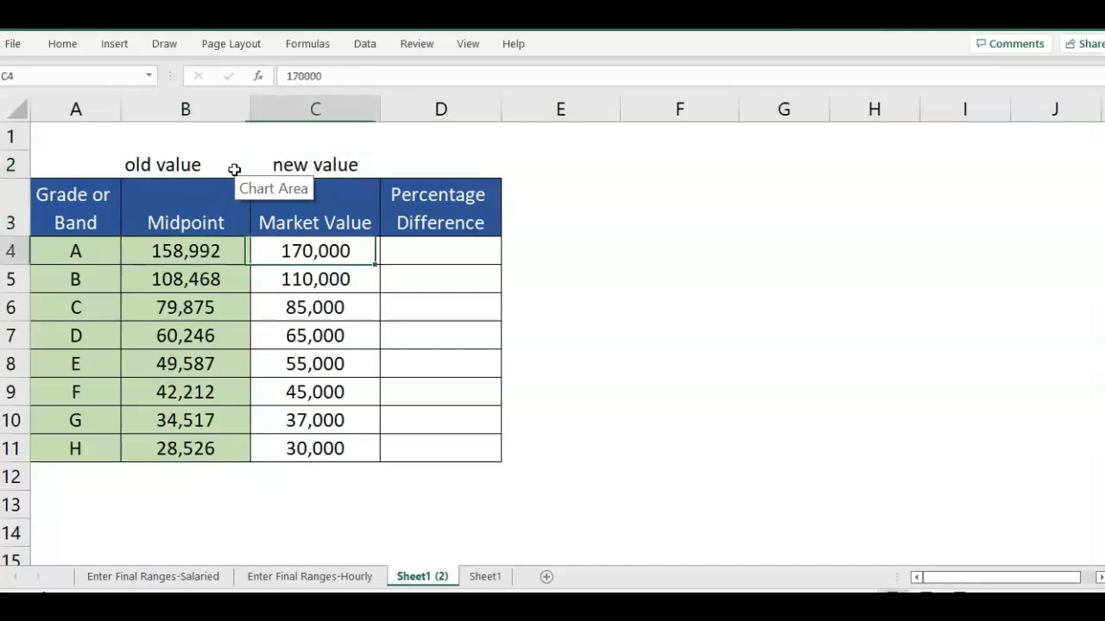
click(440, 250)
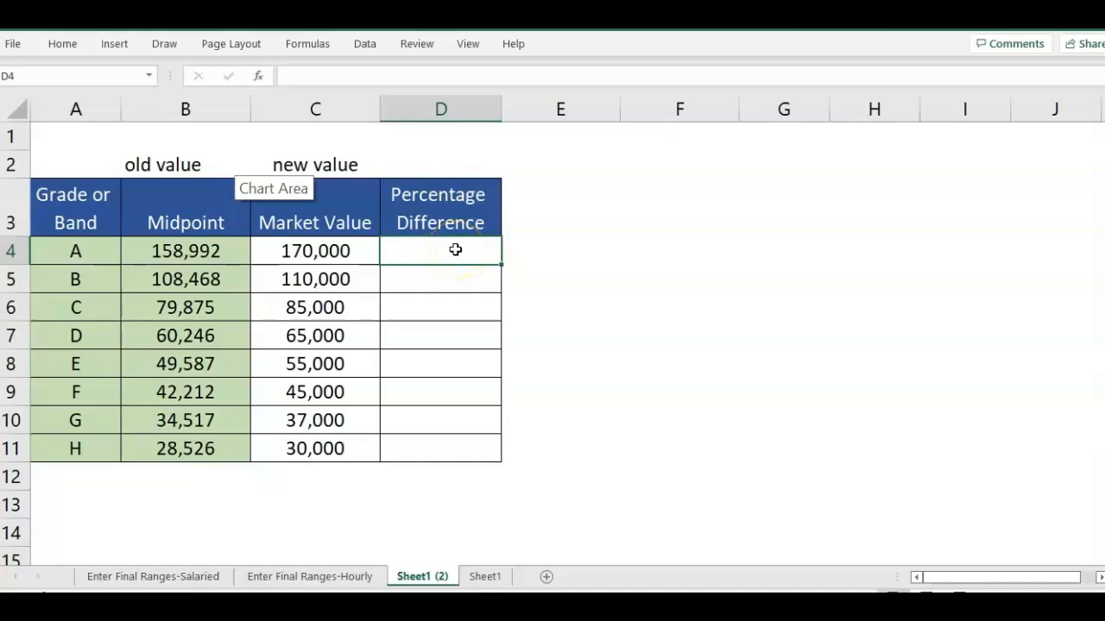
Enter =(C4-B4)/B4 in D4 and fill it down to D11, giving 6.92% for A
text(=)
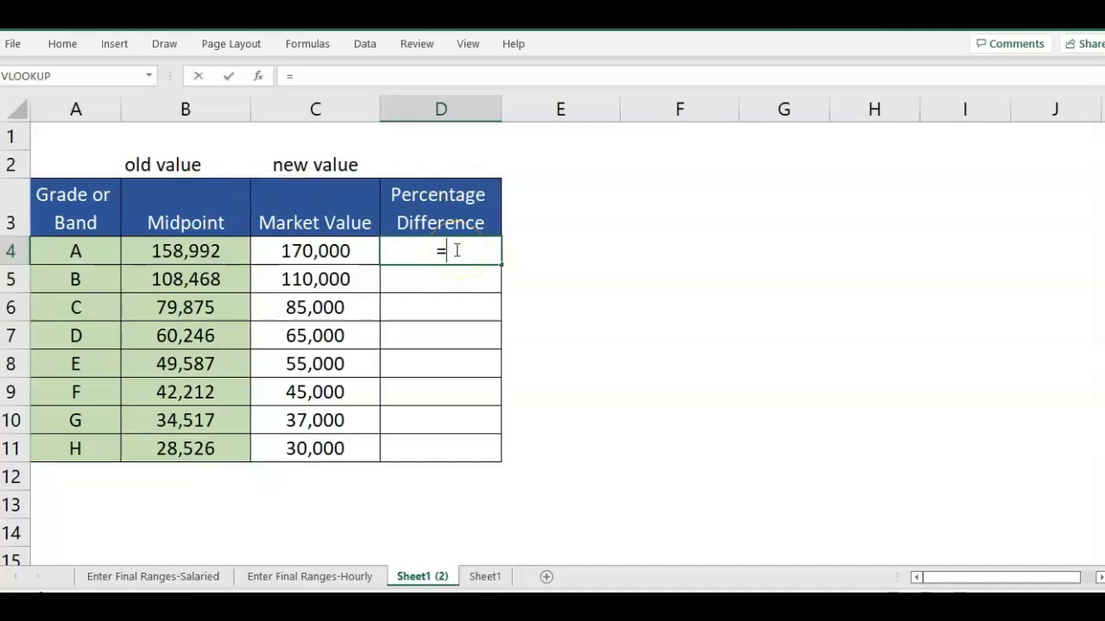
text(()
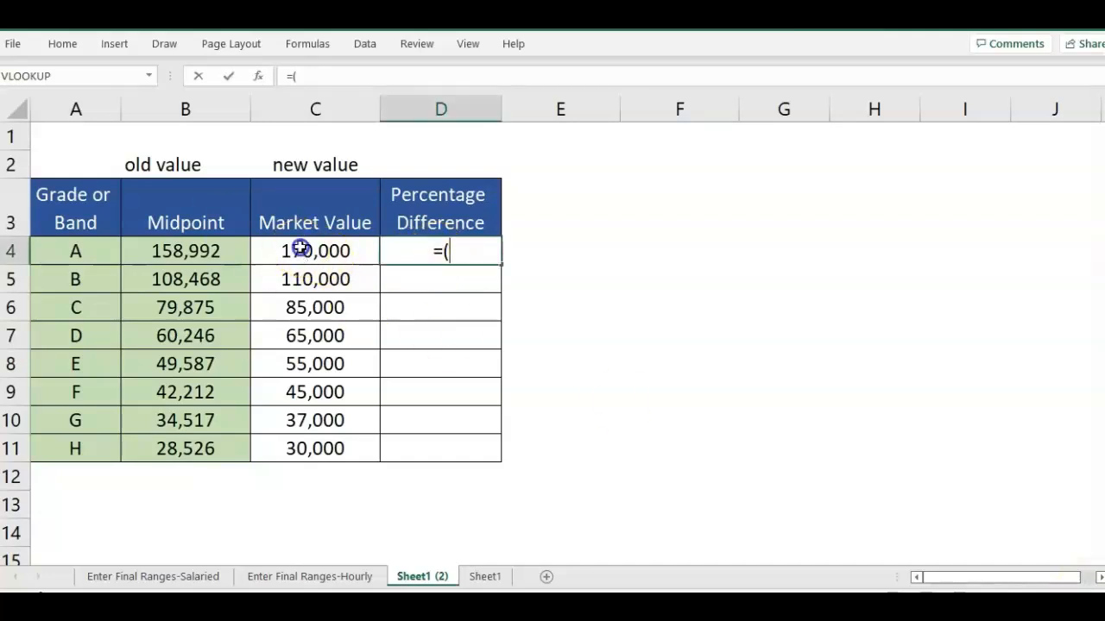
click(314, 251)
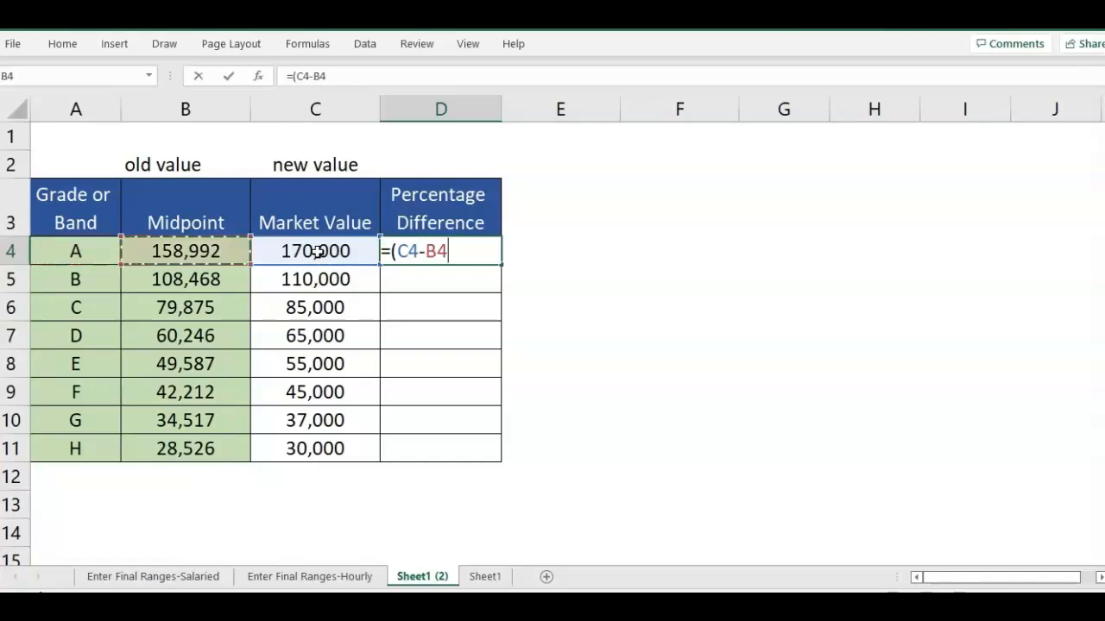
text()/B4)
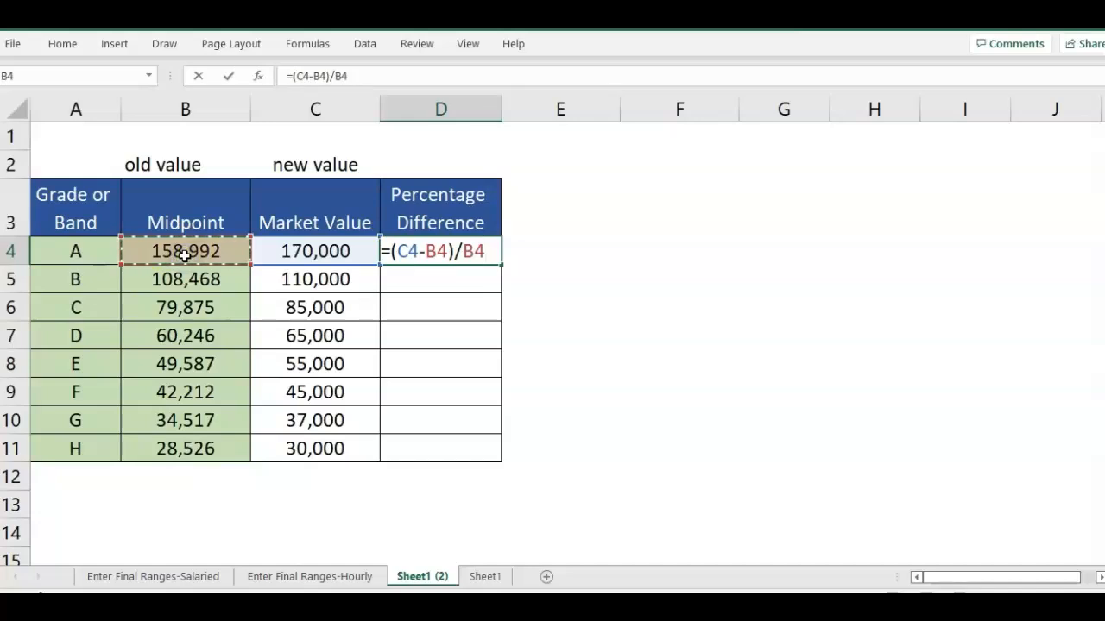
key(Return)
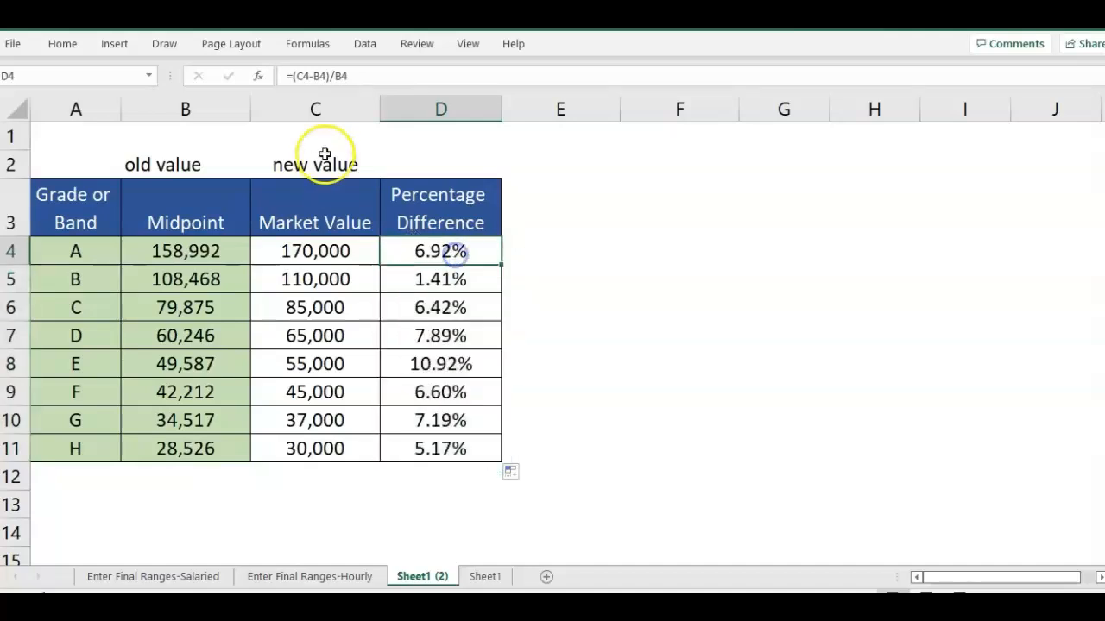
click(560, 250)
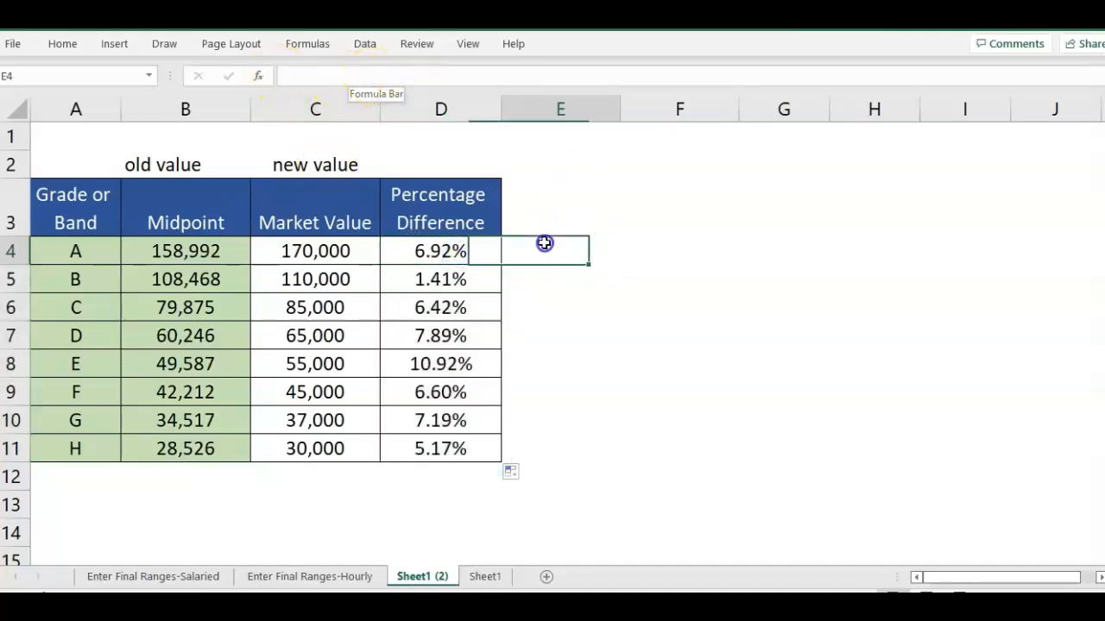
Fill column E with =C4-B4 differences and enter =E4/C4 in F4
text(=)
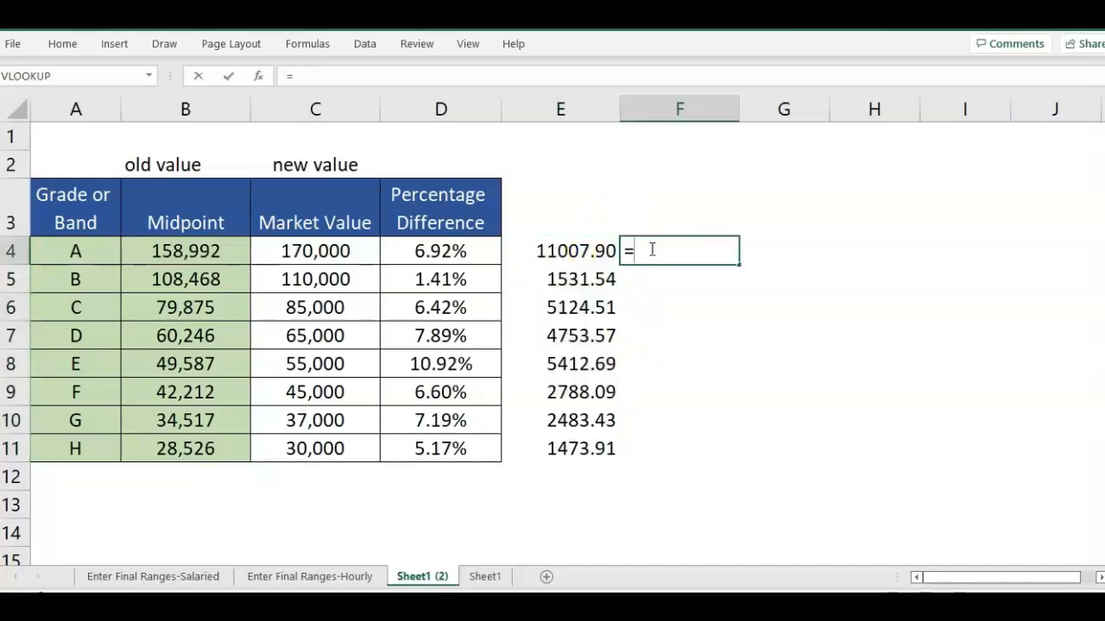
click(560, 251)
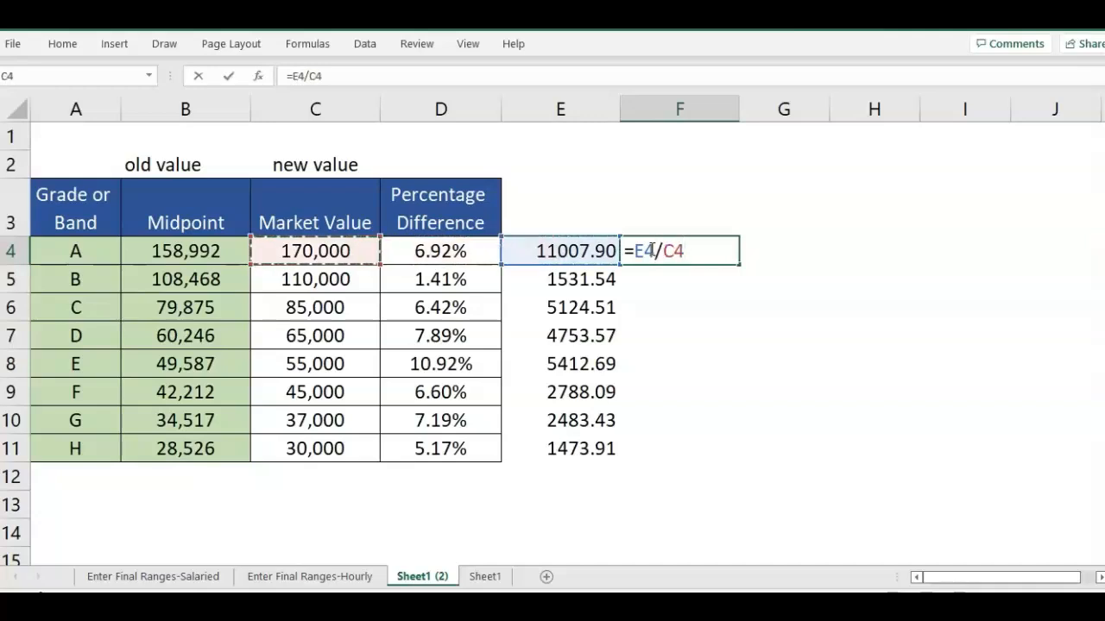
key(Return)
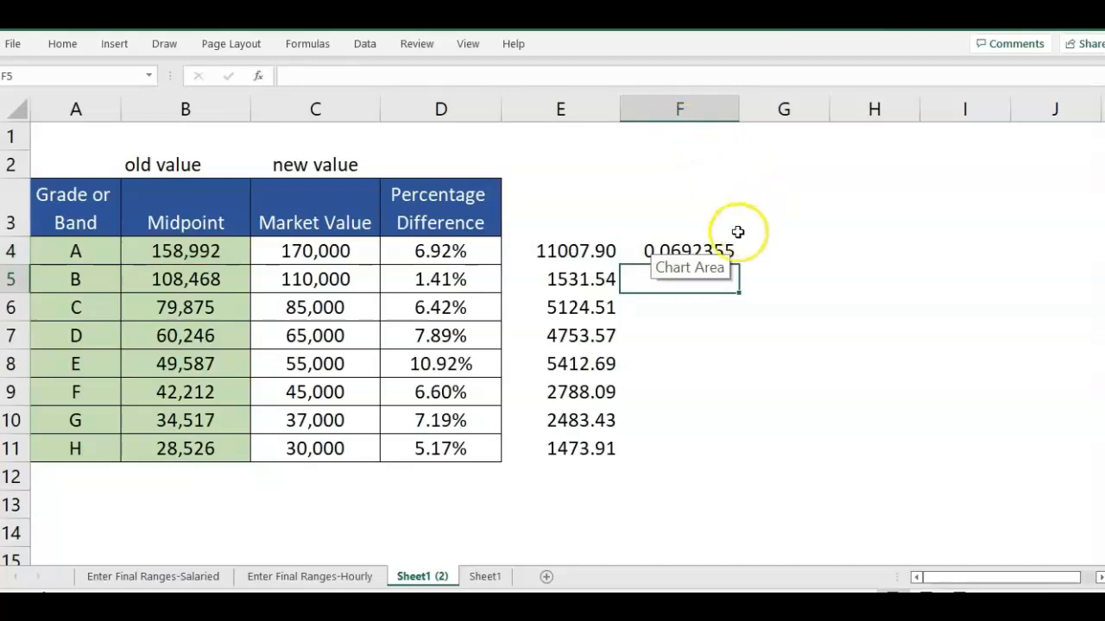
Format column F as Percentage with 2 decimal places via Format Cells
right_click(679, 109)
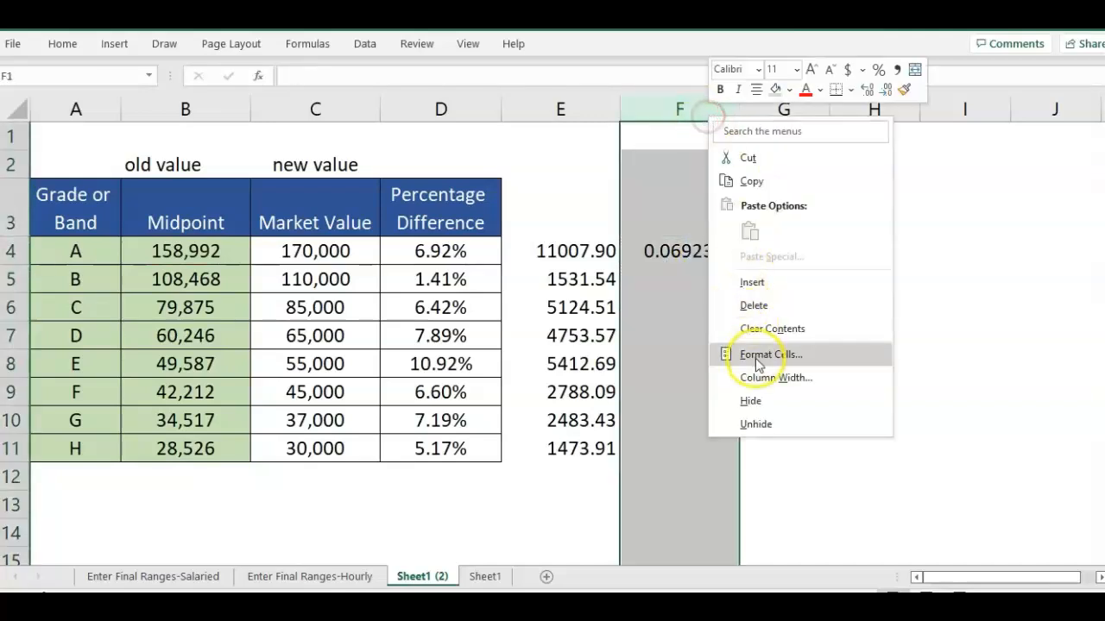
click(769, 354)
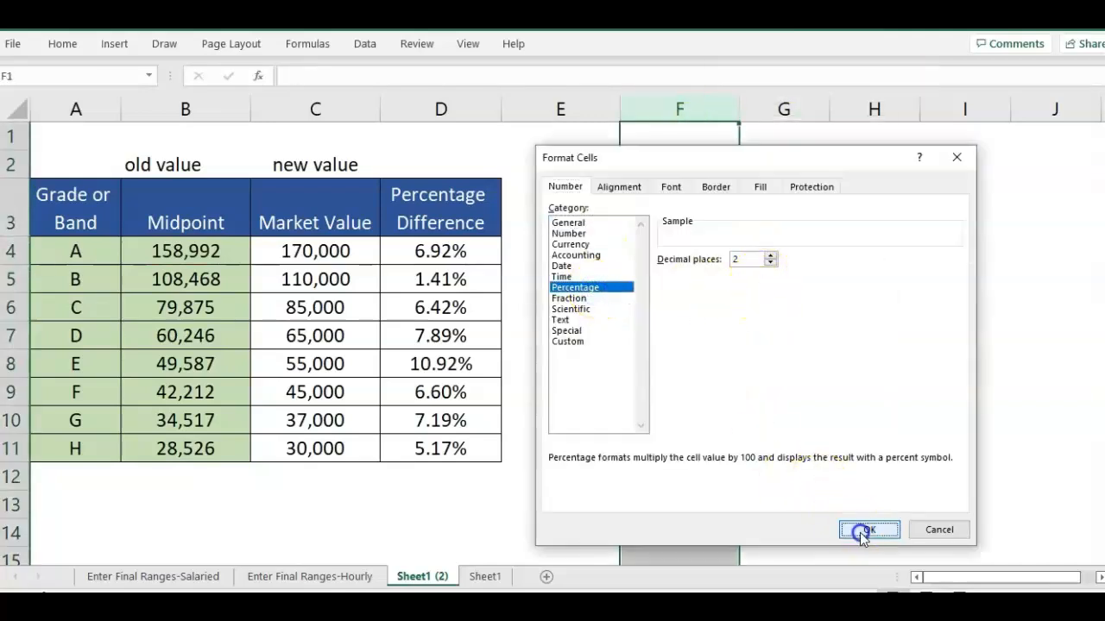
click(868, 529)
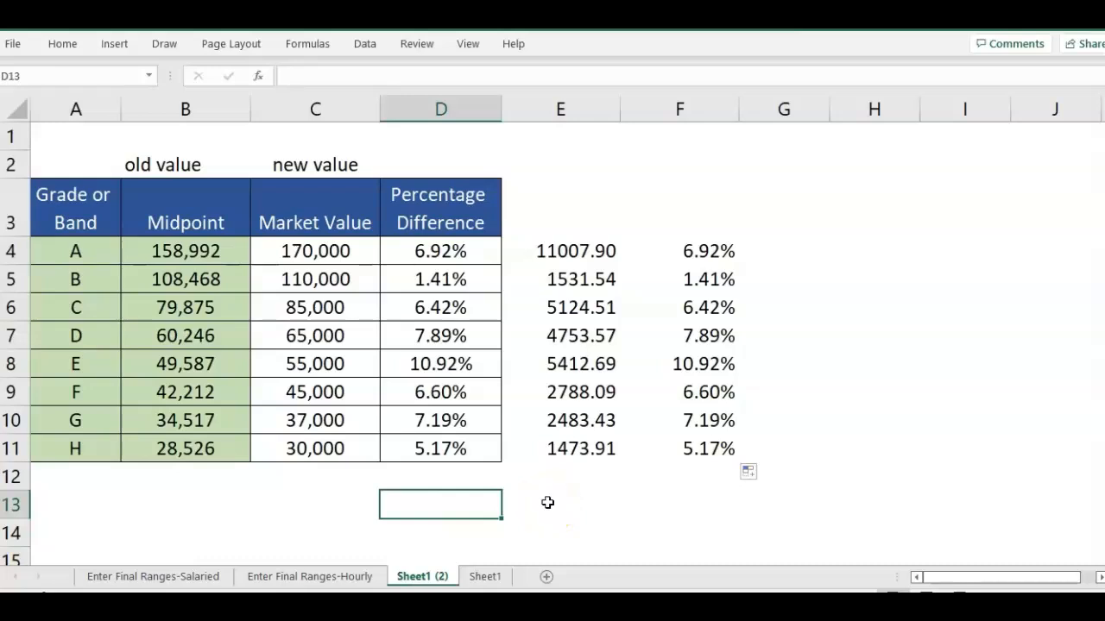
Enter =AVERAGE(D4:D11) in D13, showing 6.57%
text(=)
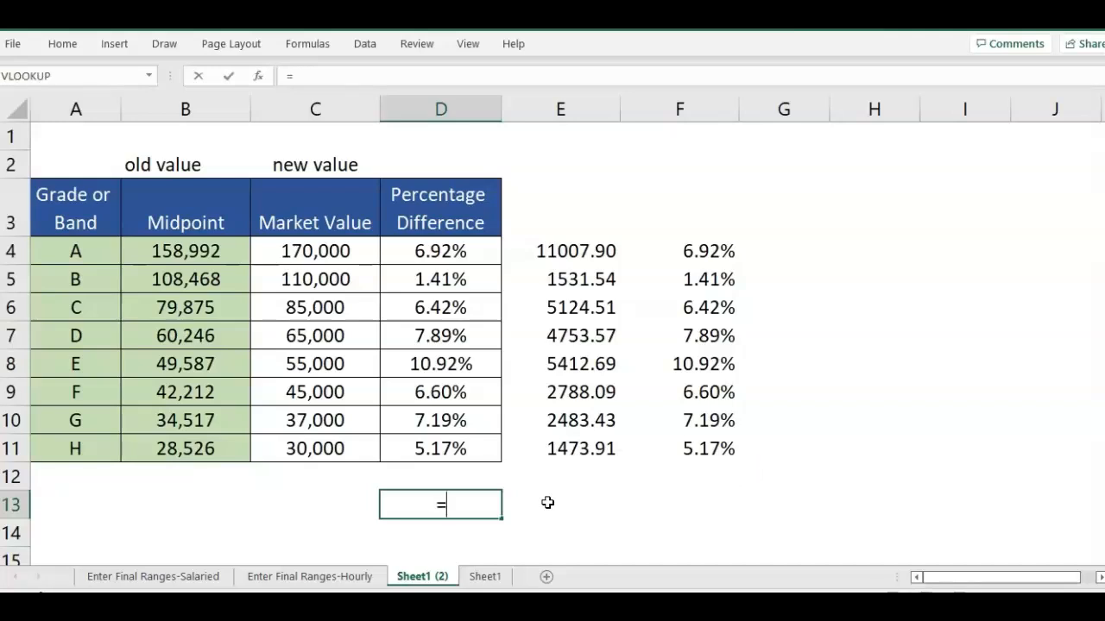
text(average()
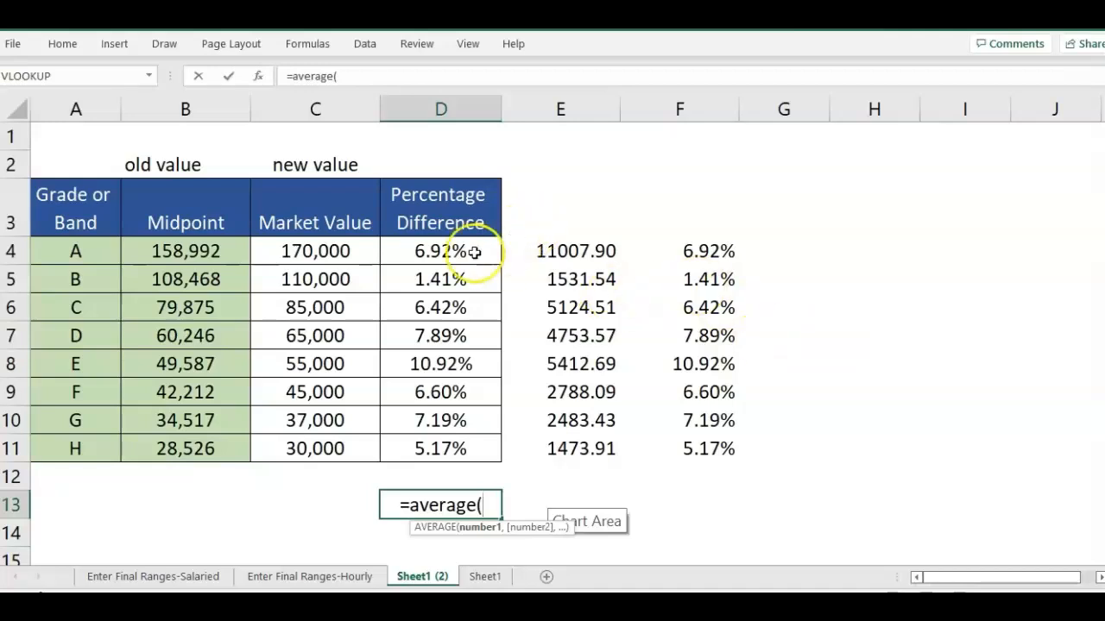
drag(441, 251, 440, 447)
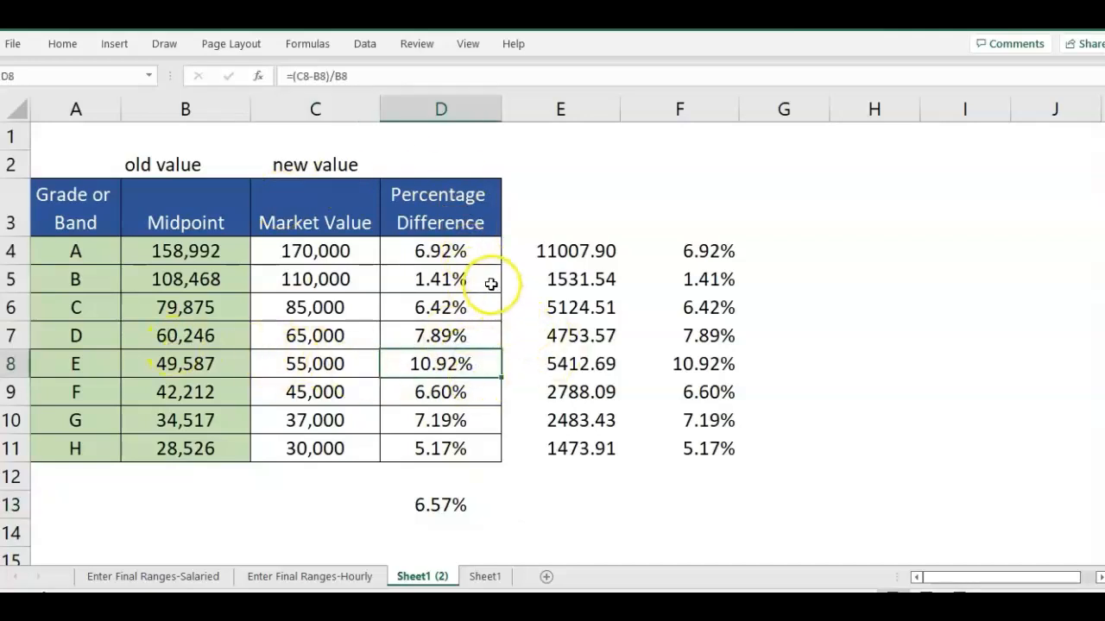
click(440, 420)
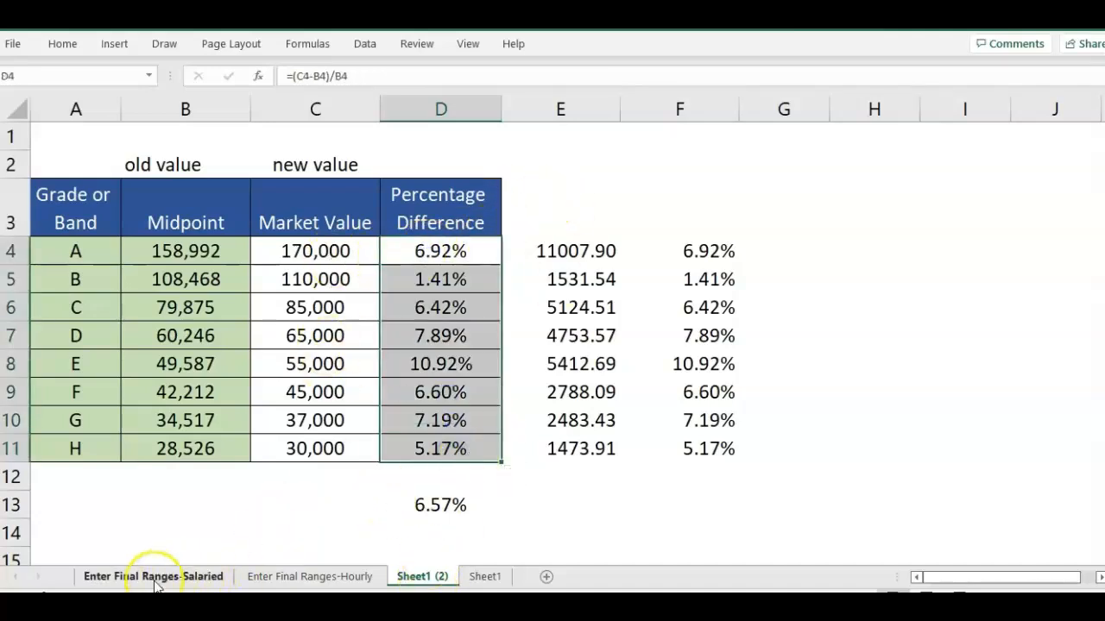
Enter a 6% increase in K2 on Enter Final Ranges-Salaried and review the rounded ranges
click(440, 505)
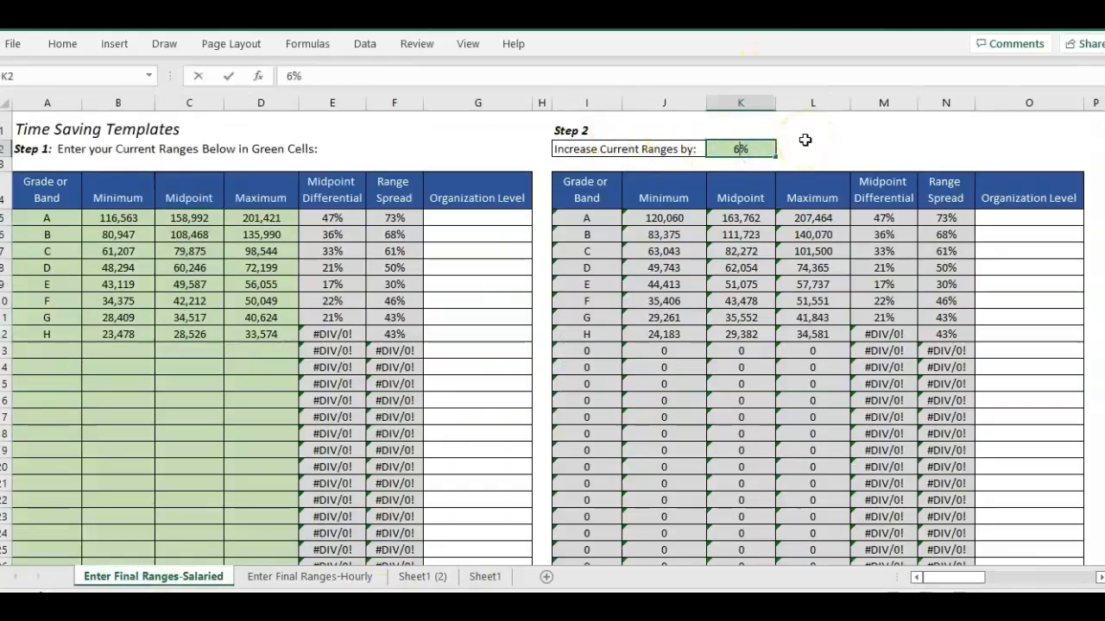
key(Return)
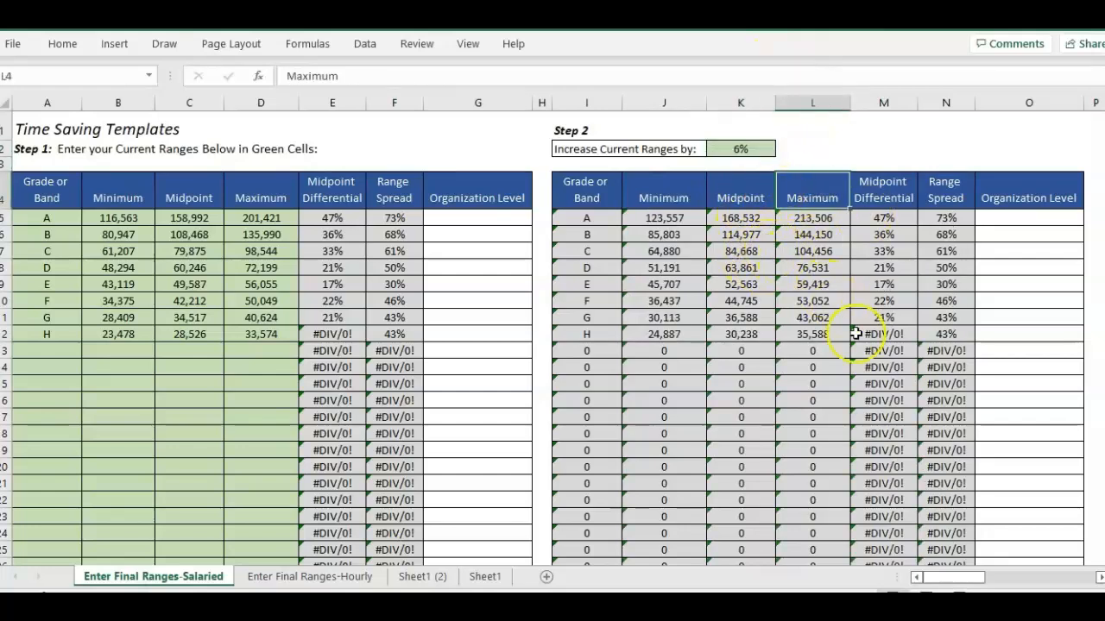
scroll(right, 3)
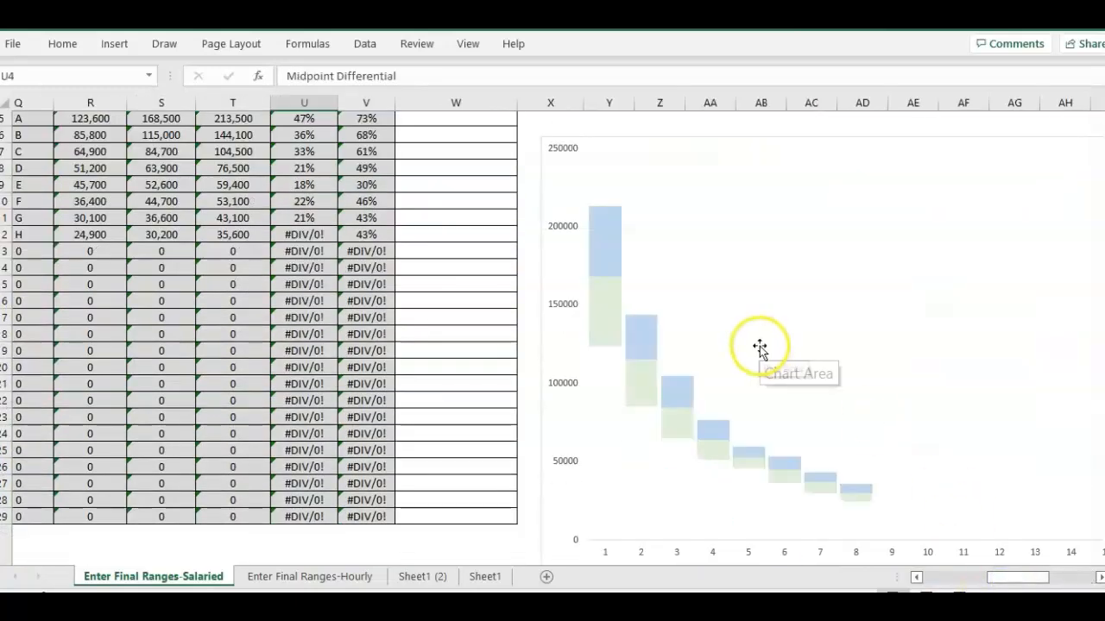
scroll(down, 3)
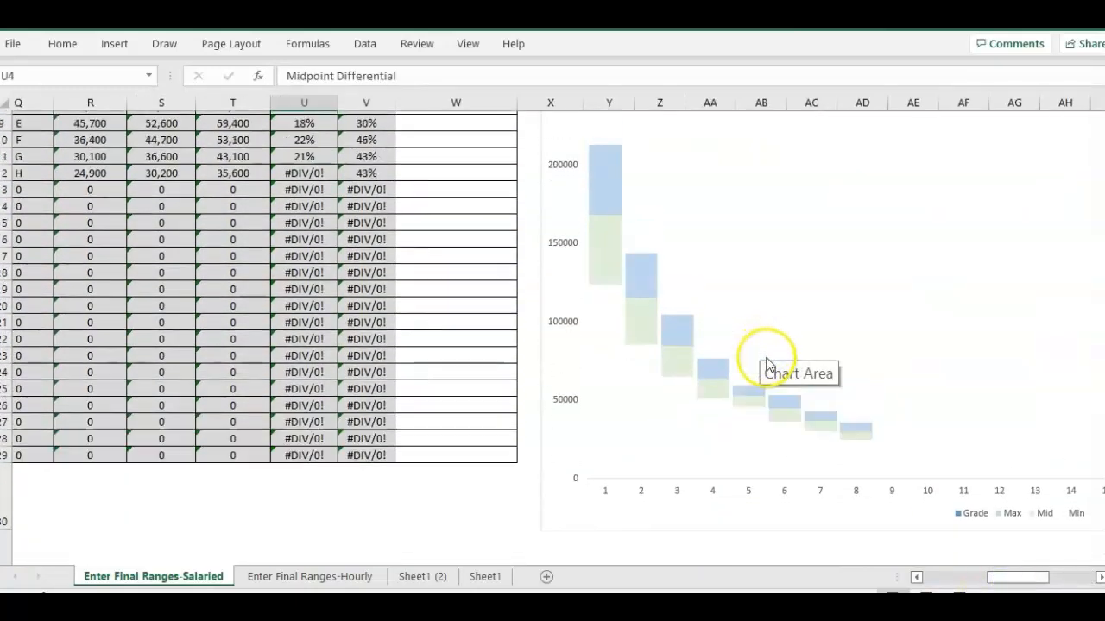
scroll(left, 3)
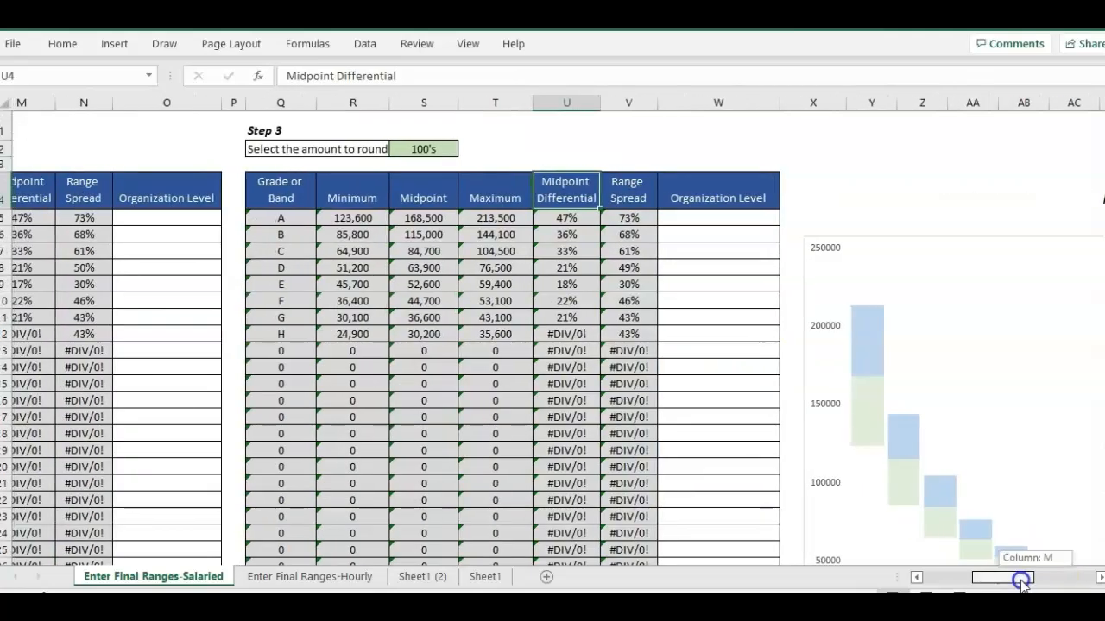
click(421, 577)
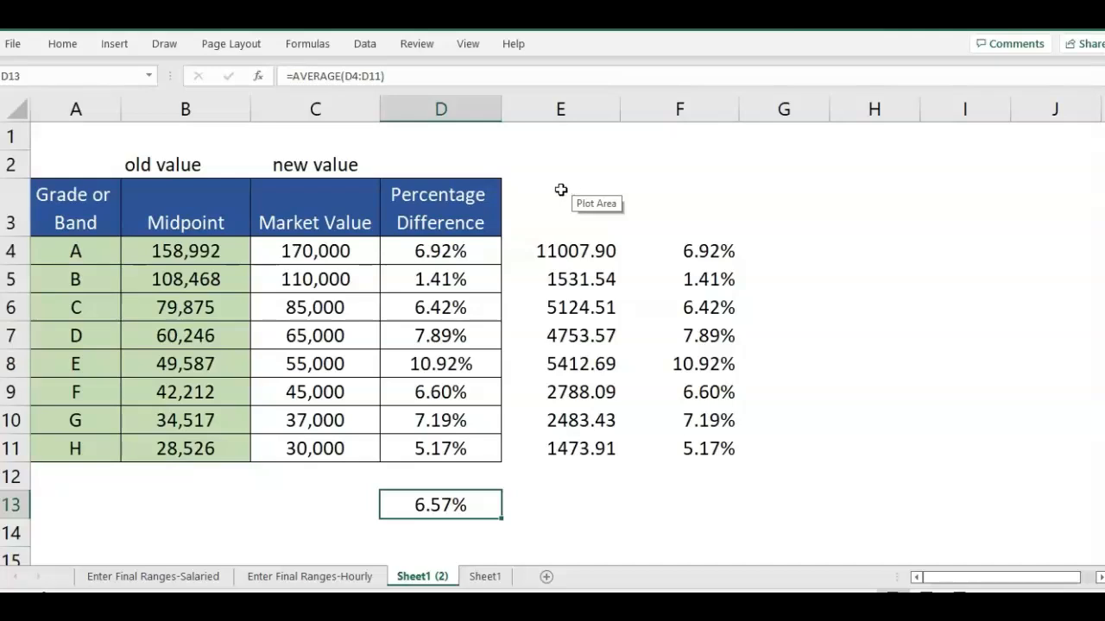
mouse_move(531, 139)
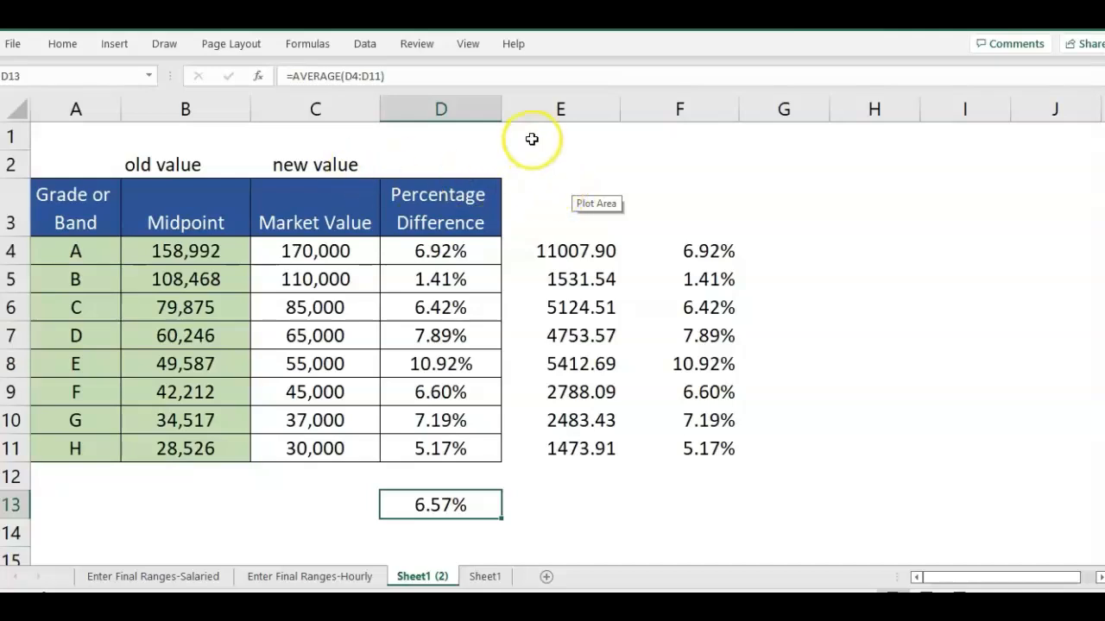
click(560, 136)
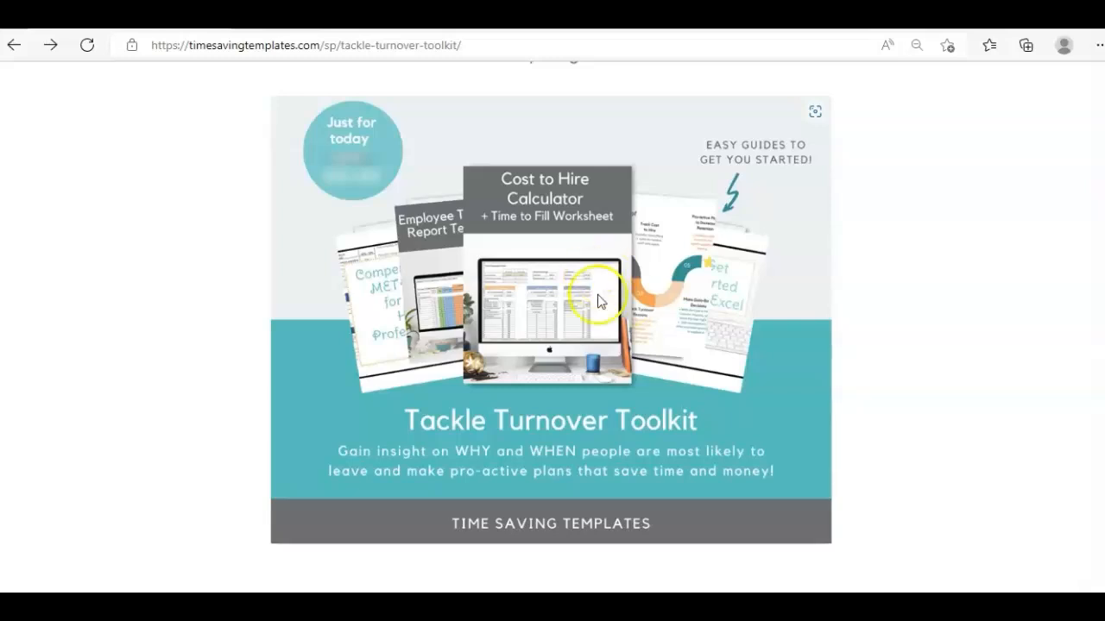
mouse_move(925, 329)
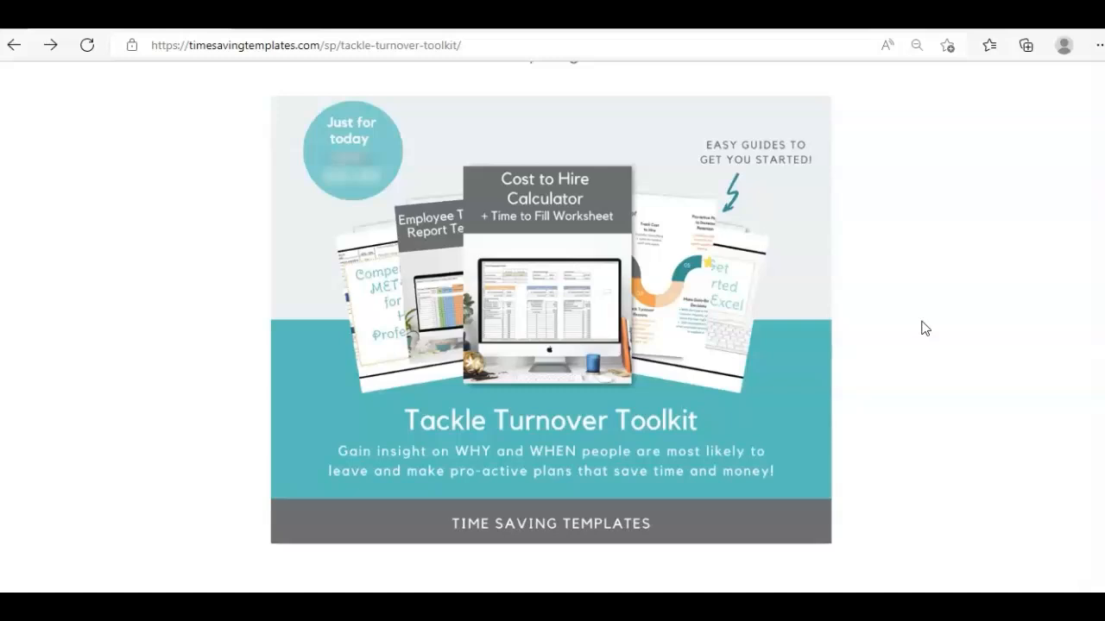
mouse_move(682, 78)
text(f)
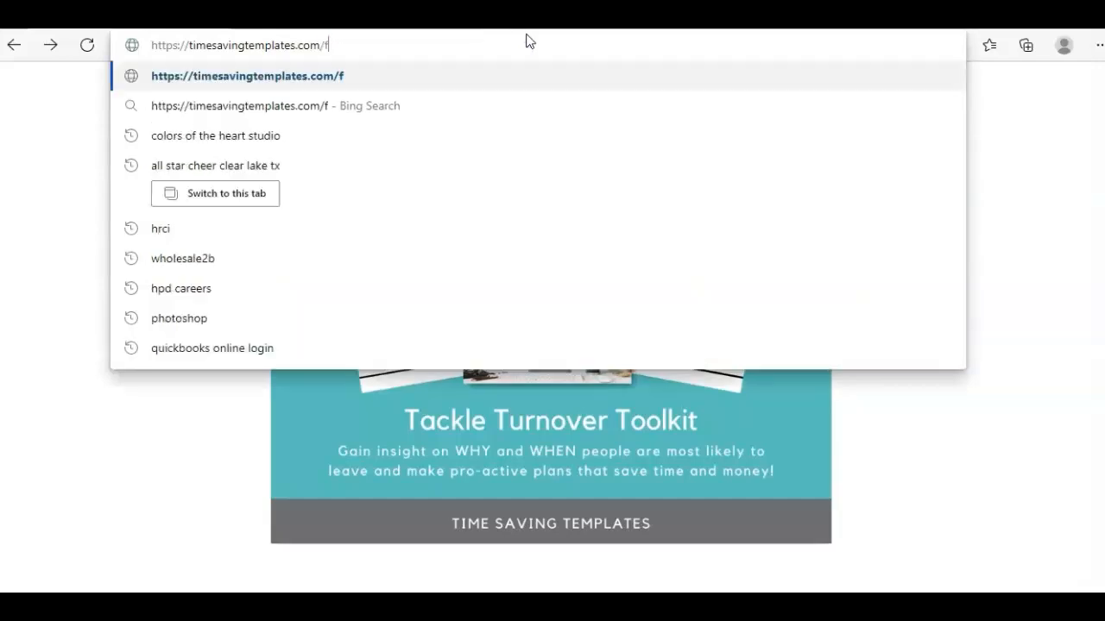
Load the freeresources page, expand Human Resources and Compensation Freebies, and scroll to the Excel guide
text(reeresources/)
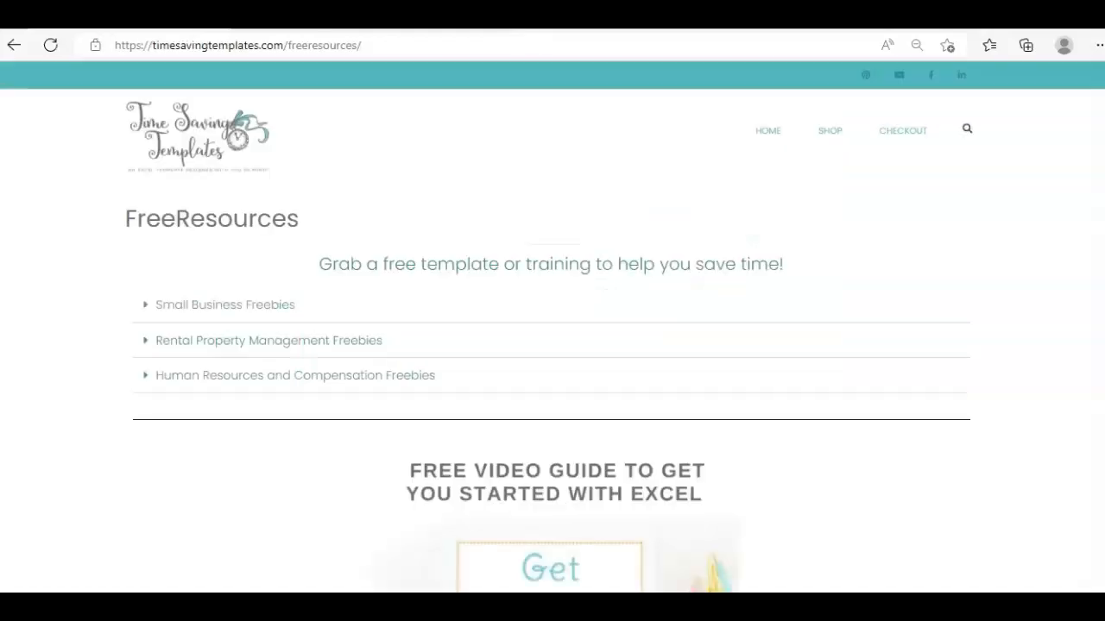
mouse_move(138, 304)
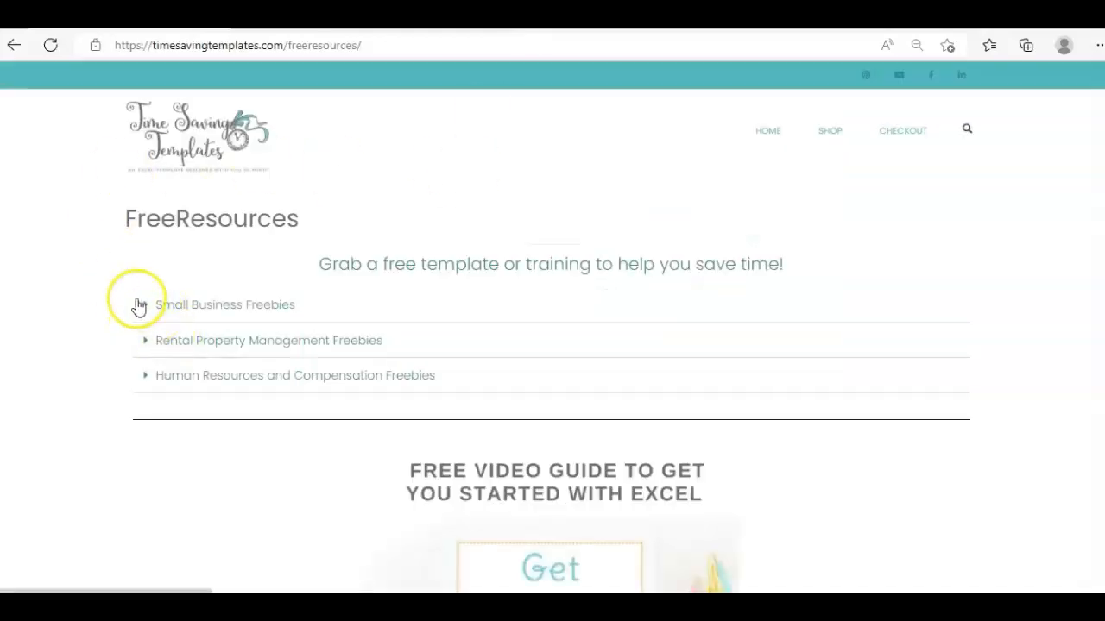
mouse_move(165, 340)
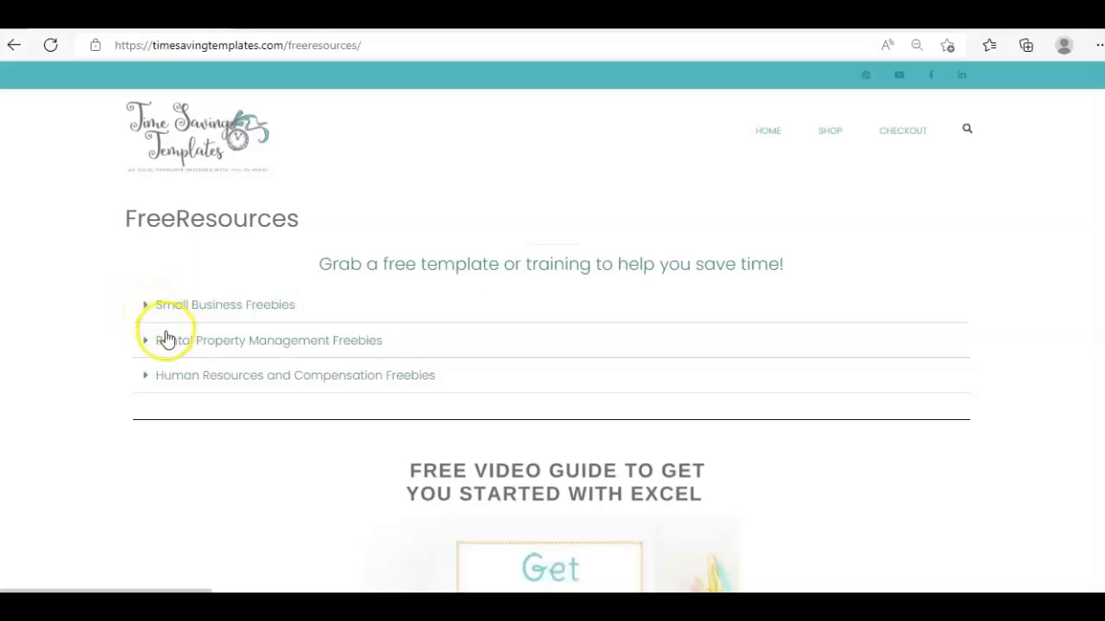
mouse_move(183, 394)
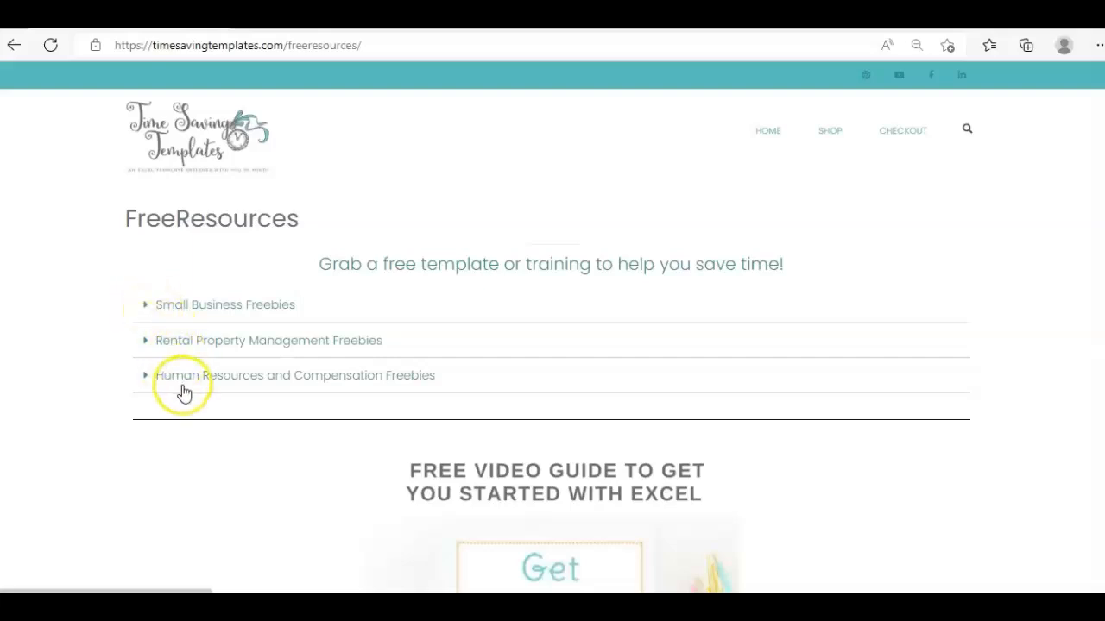
click(294, 375)
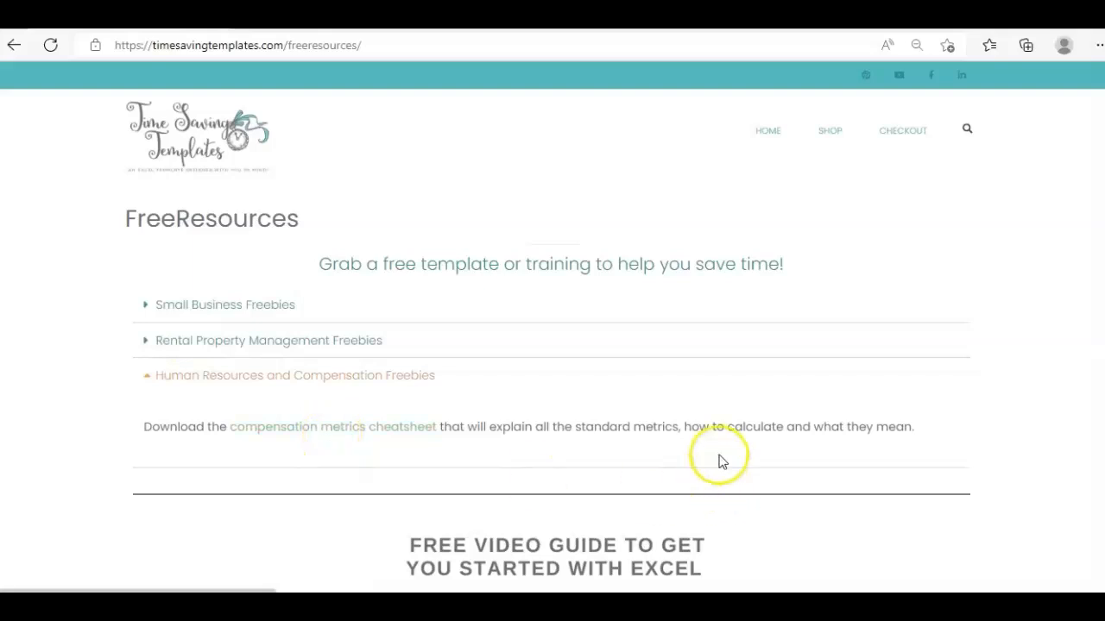
scroll(down, 3)
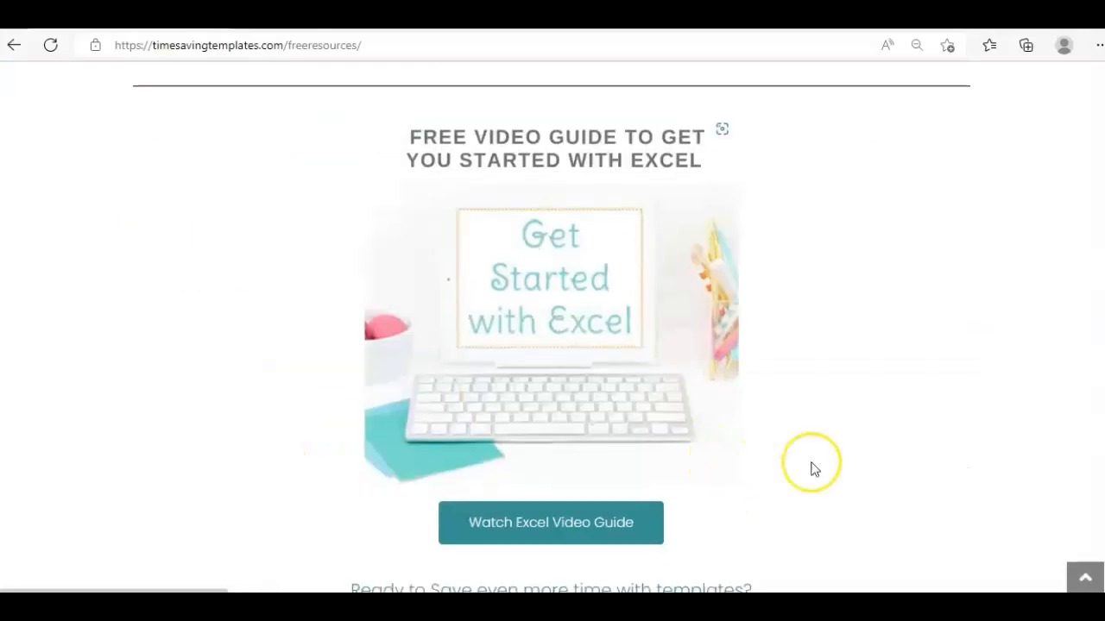
mouse_move(820, 336)
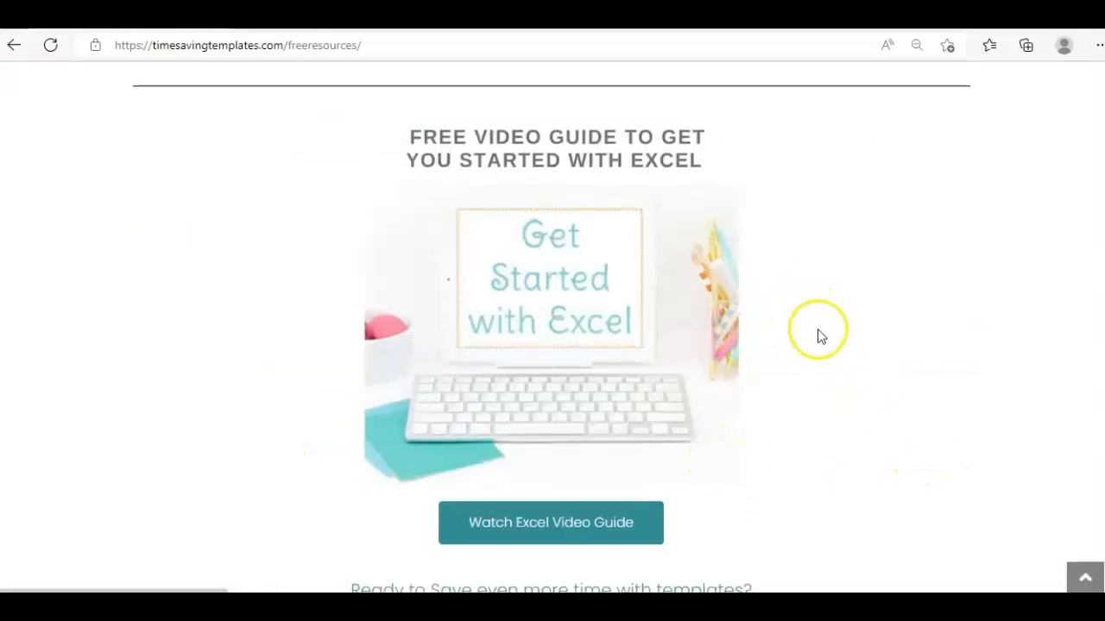